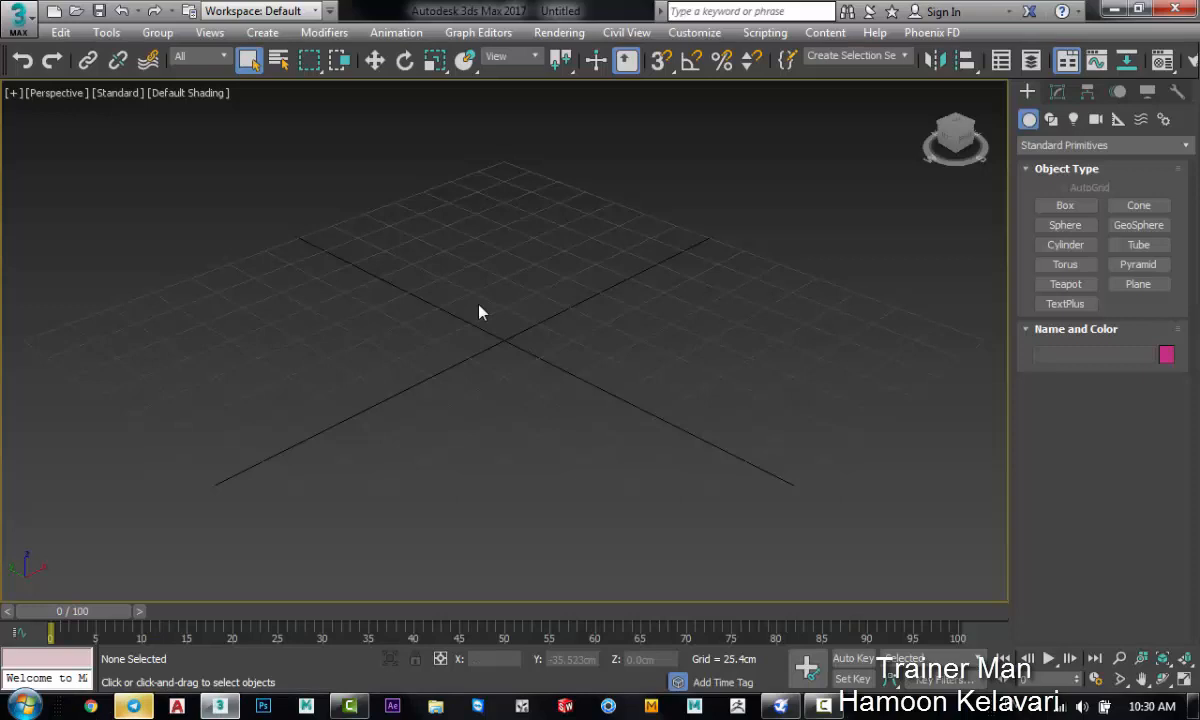
mouse_move(607, 271)
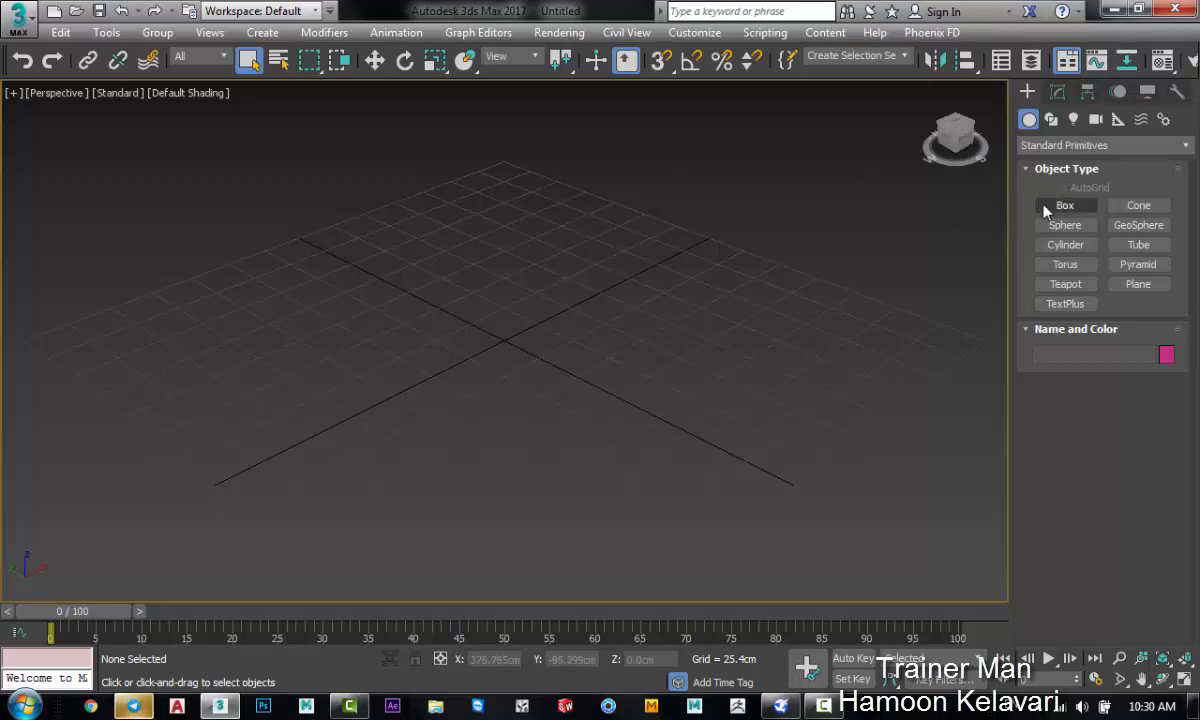
Step: Draw a tall, thin box about 118 × 13 × 158 cm as the first domino
drag(365, 355, 530, 420)
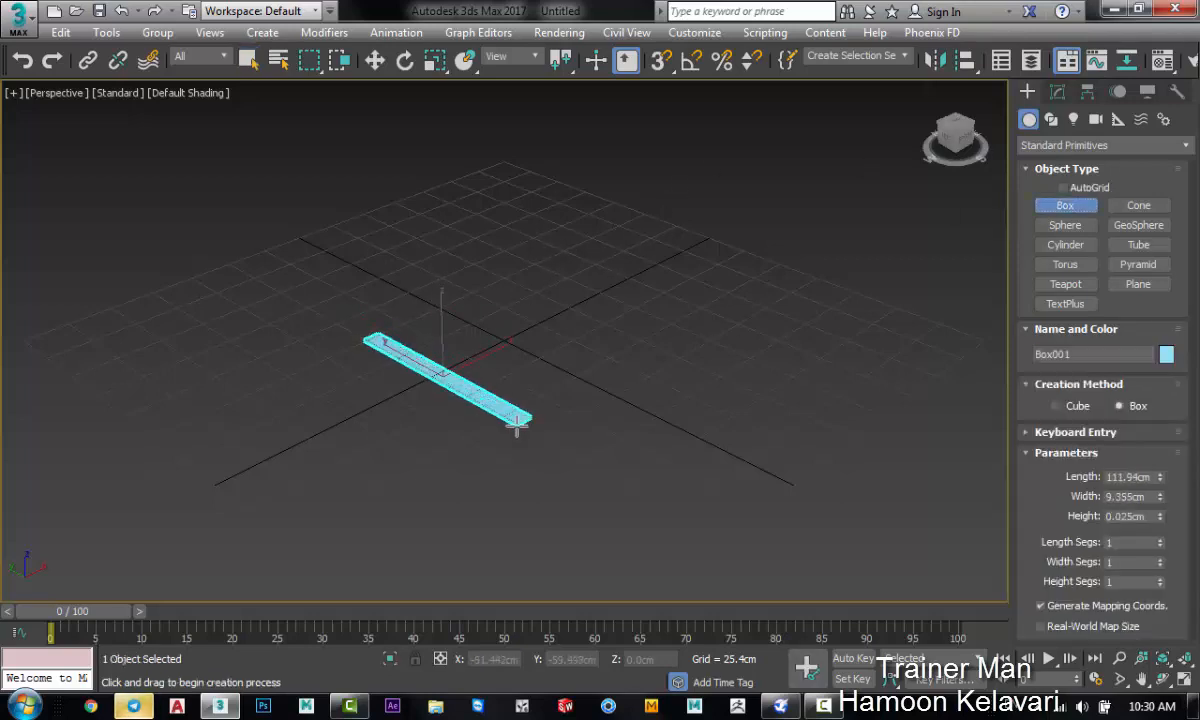
drag(515, 430, 570, 280)
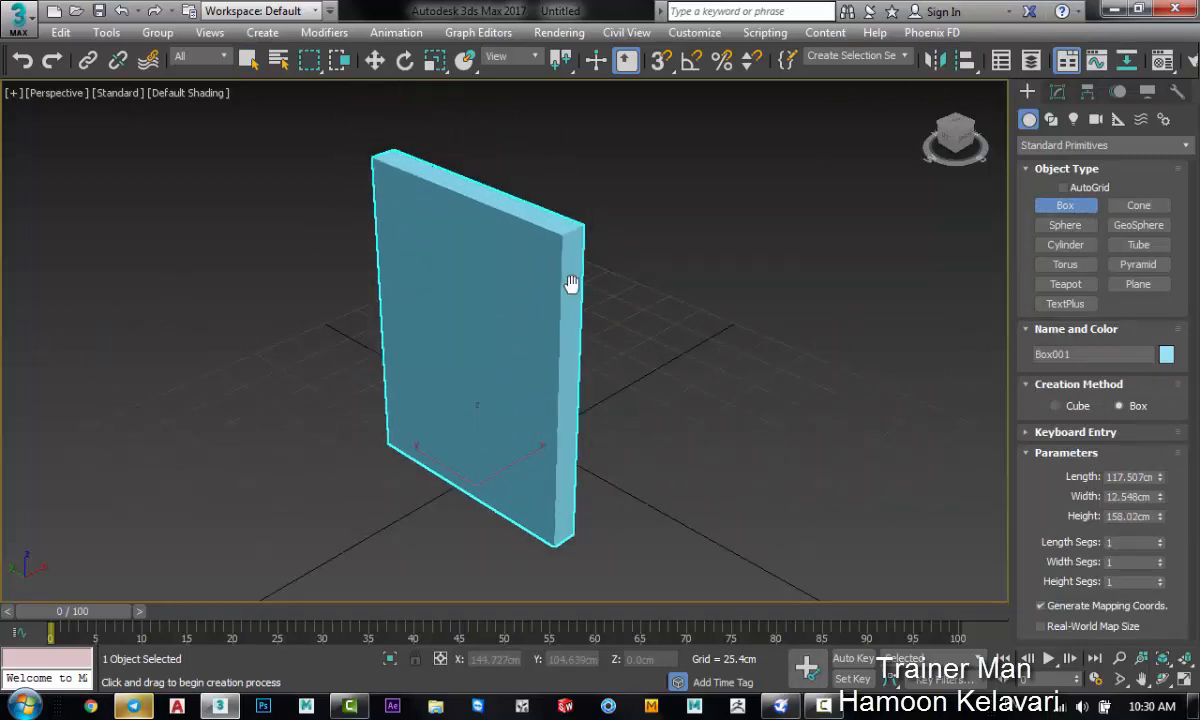
mouse_move(632, 236)
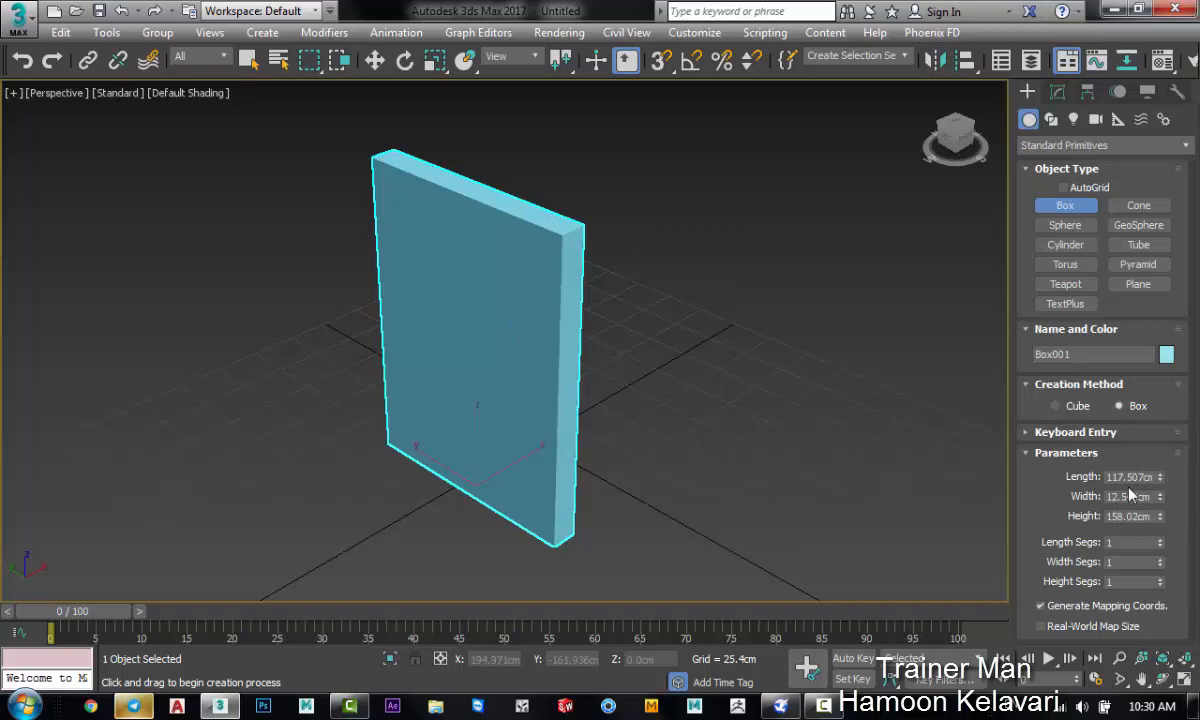
mouse_move(1050, 475)
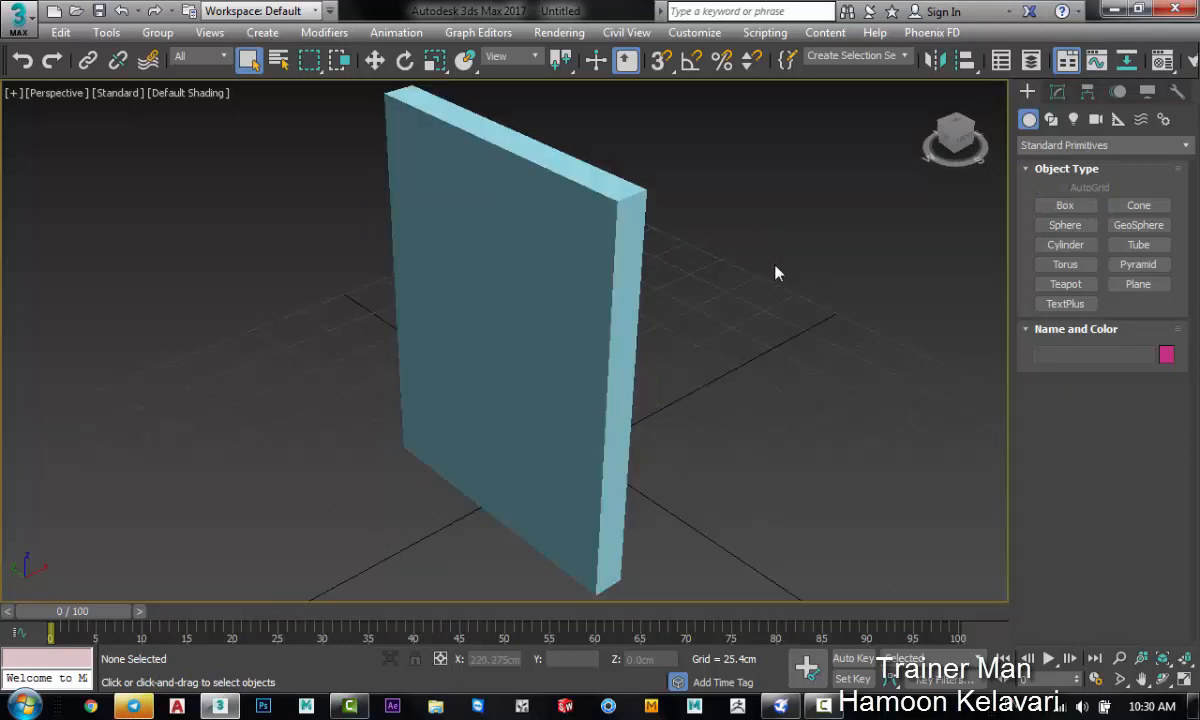
Step: Select Box001 with Select and Move and Shift-drag a clone along X beside it
click(500, 300)
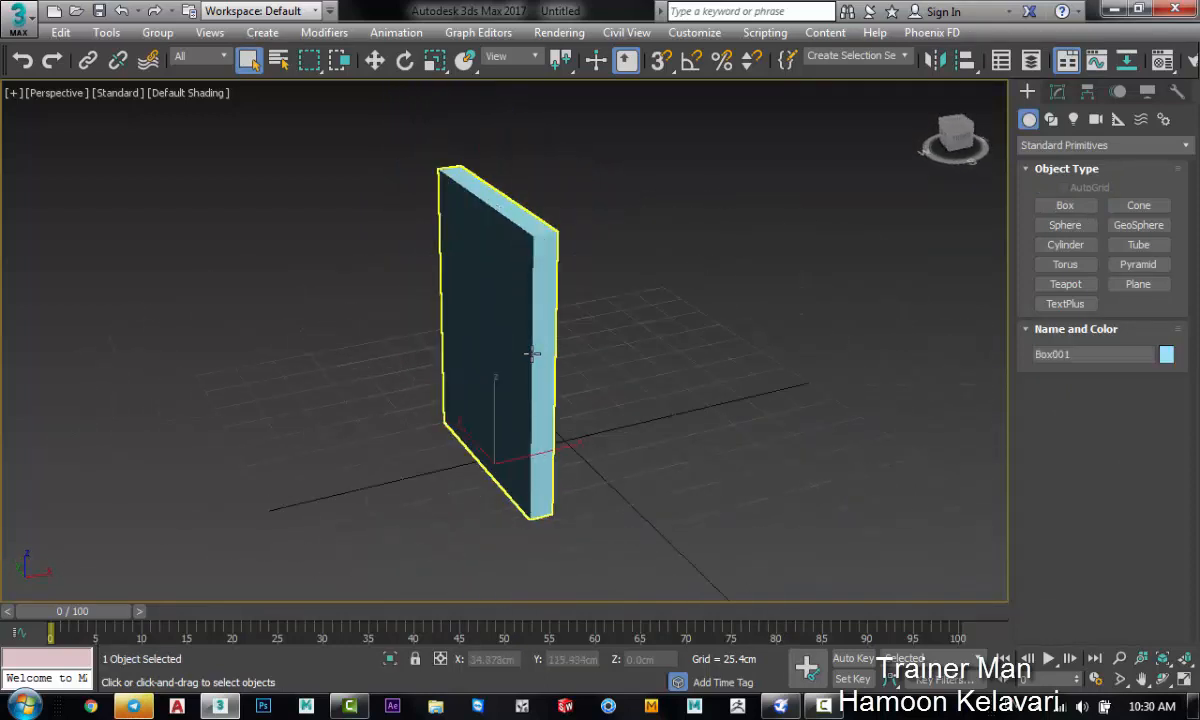
click(374, 61)
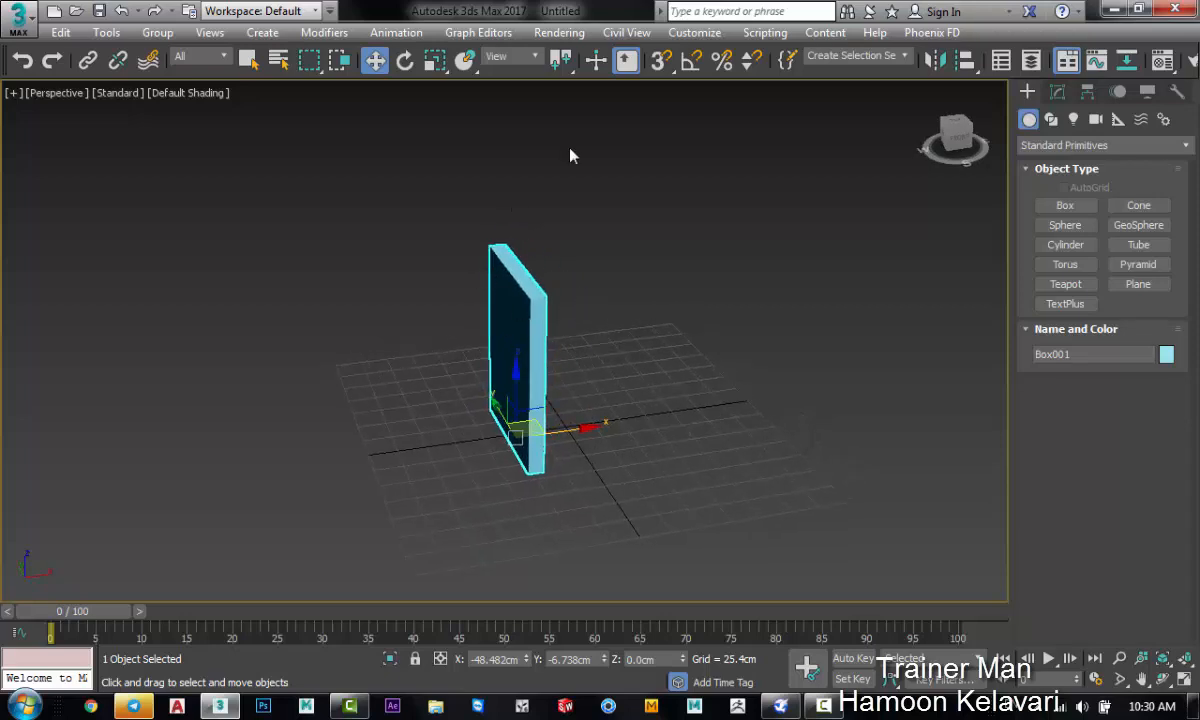
mouse_move(575, 280)
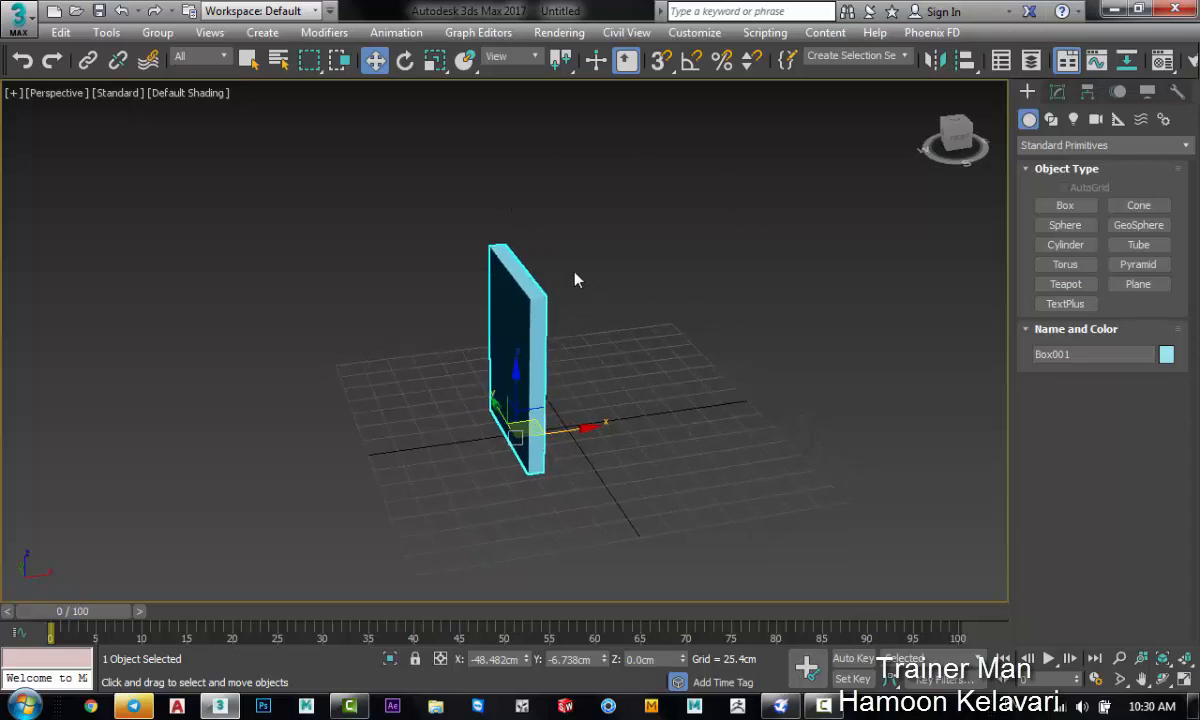
click(700, 268)
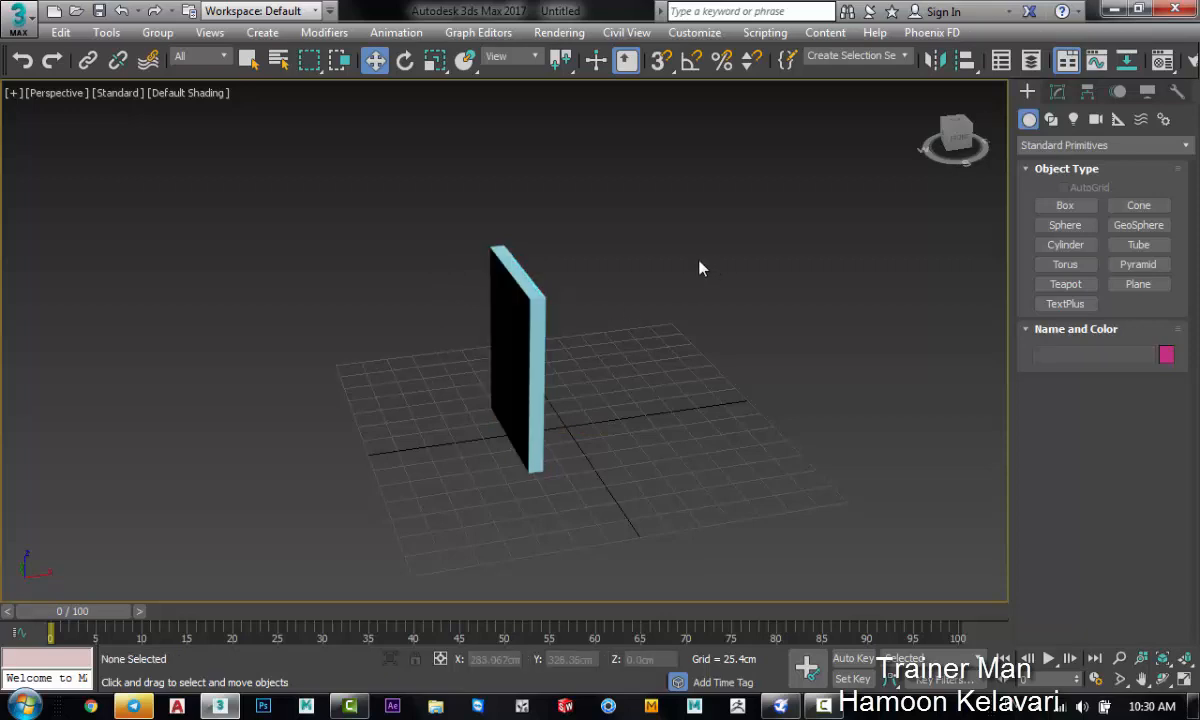
click(510, 355)
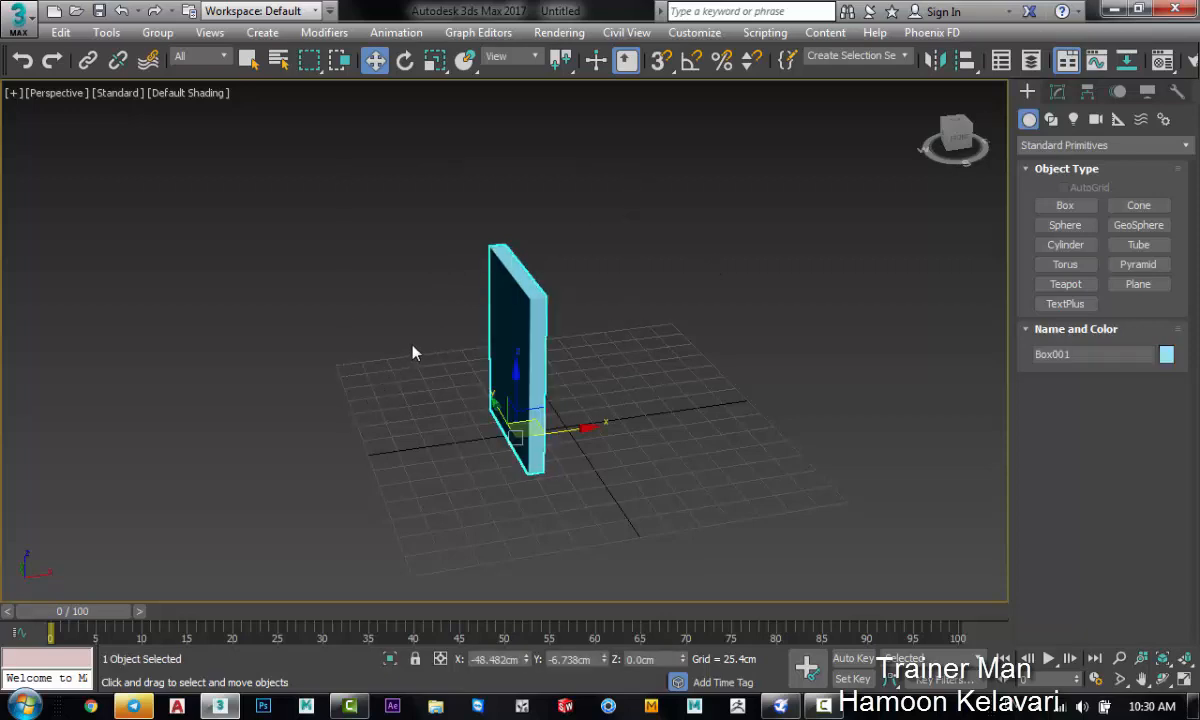
mouse_move(665, 400)
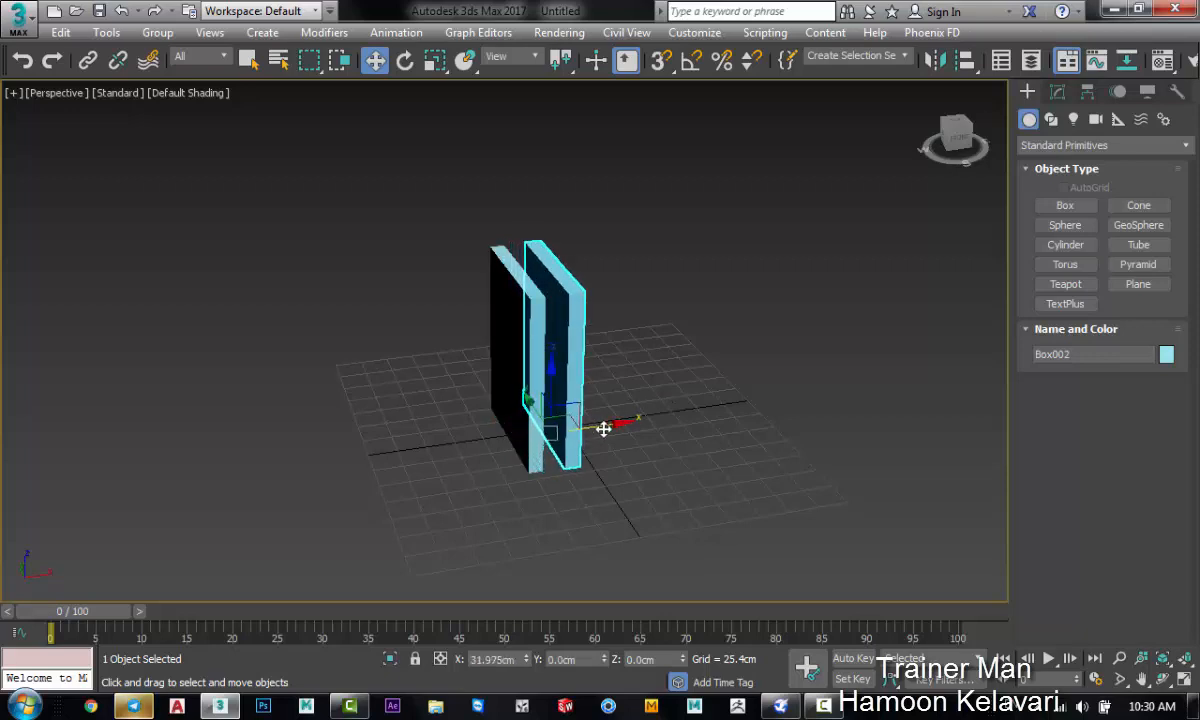
drag(604, 429, 628, 429)
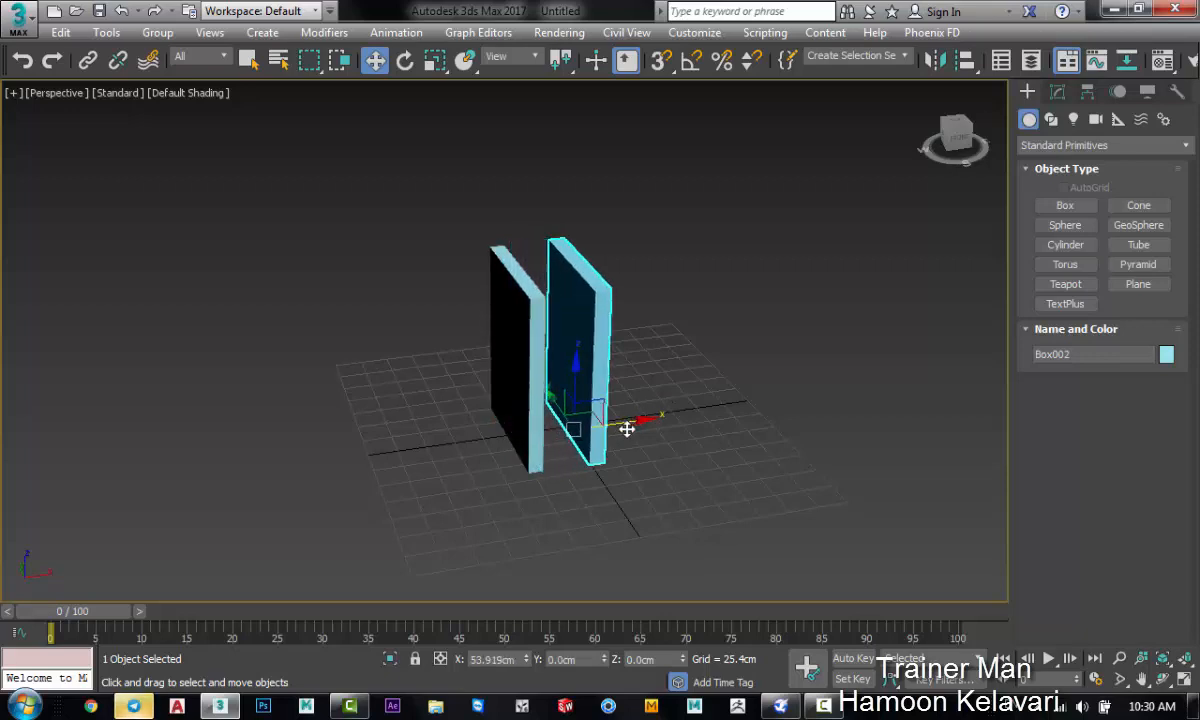
drag(628, 425, 665, 415)
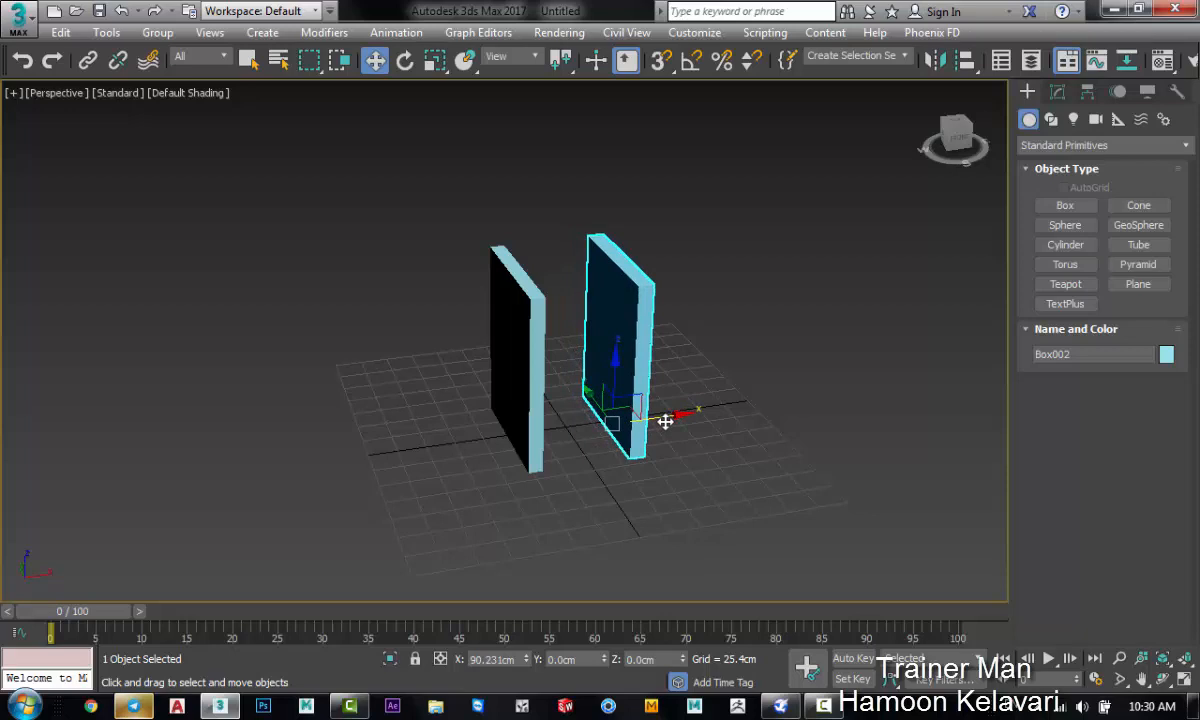
drag(680, 414, 655, 421)
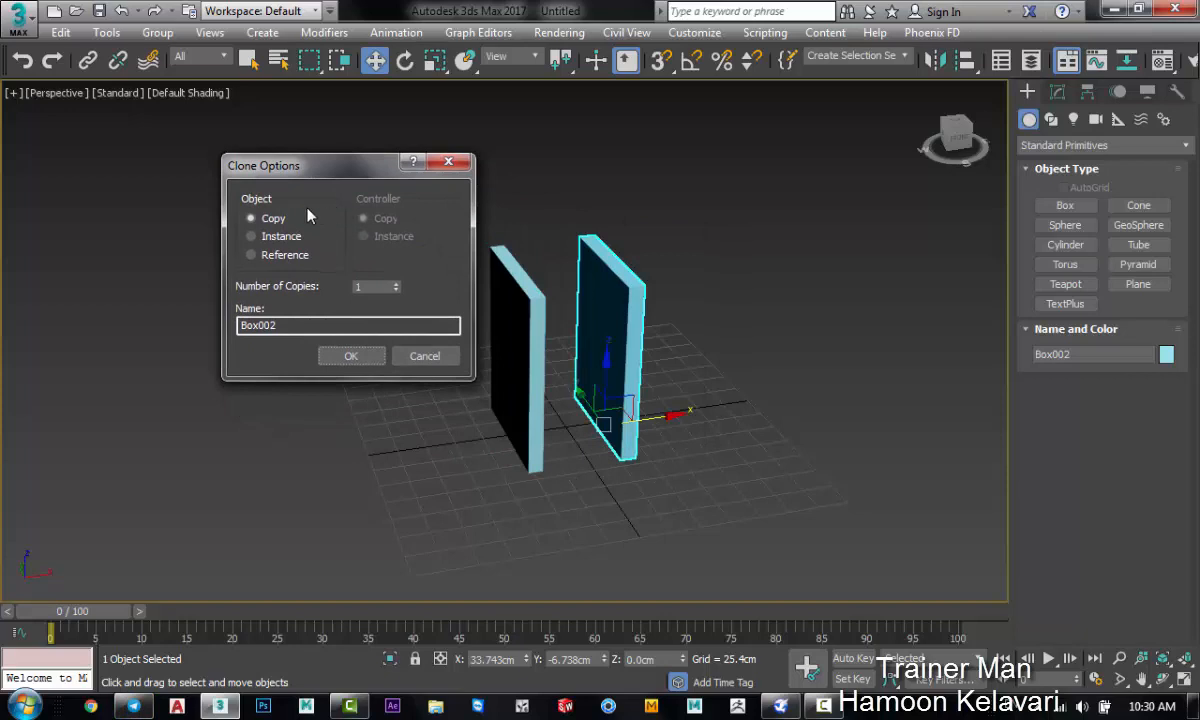
mouse_move(351, 305)
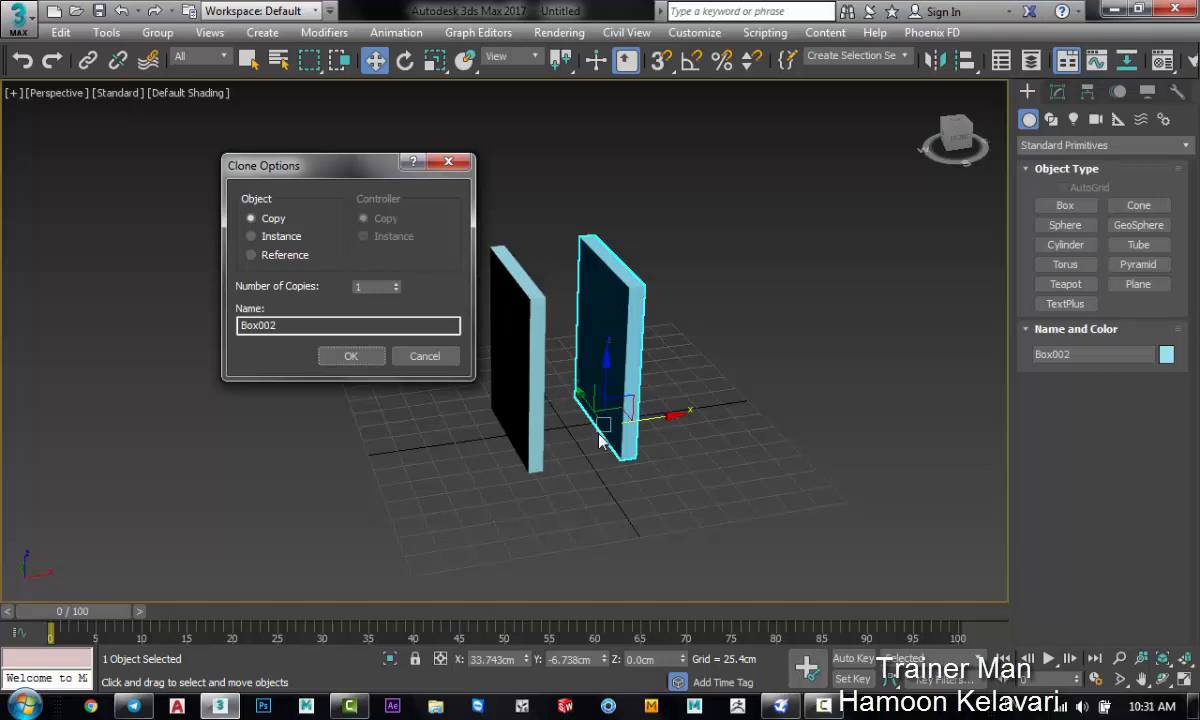
mouse_move(447, 427)
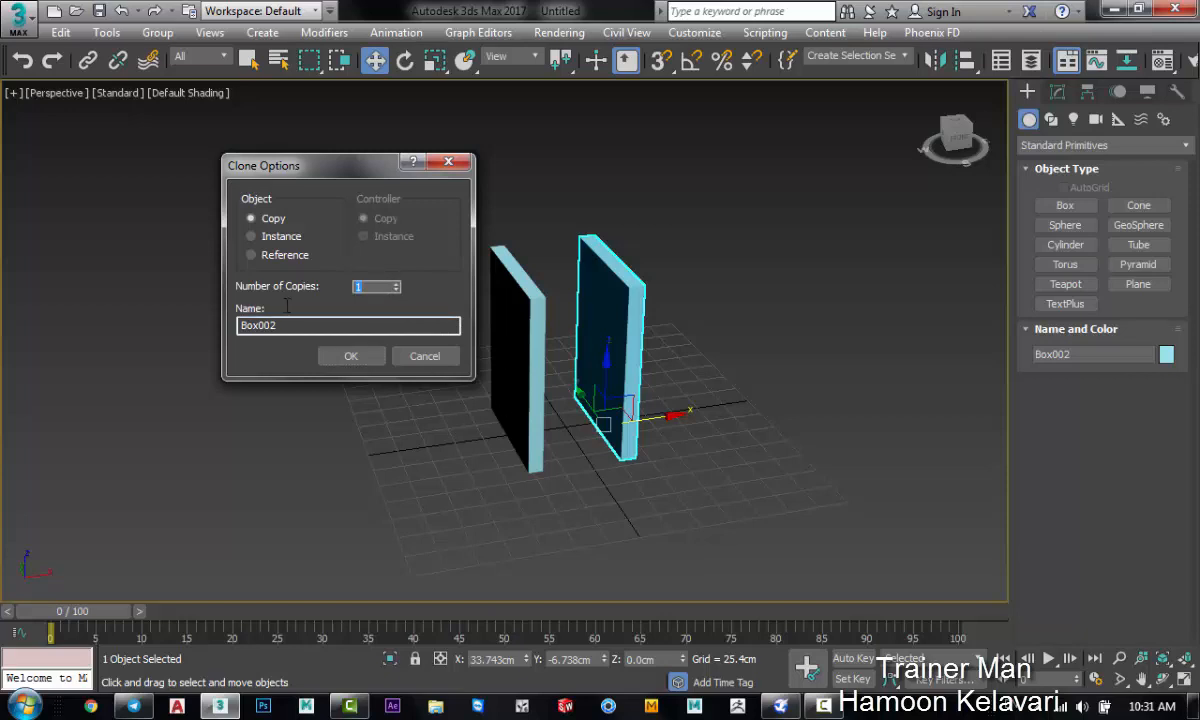
Step: Create 25 instanced copies in Clone Options, giving a row of 26 dominoes
text(25)
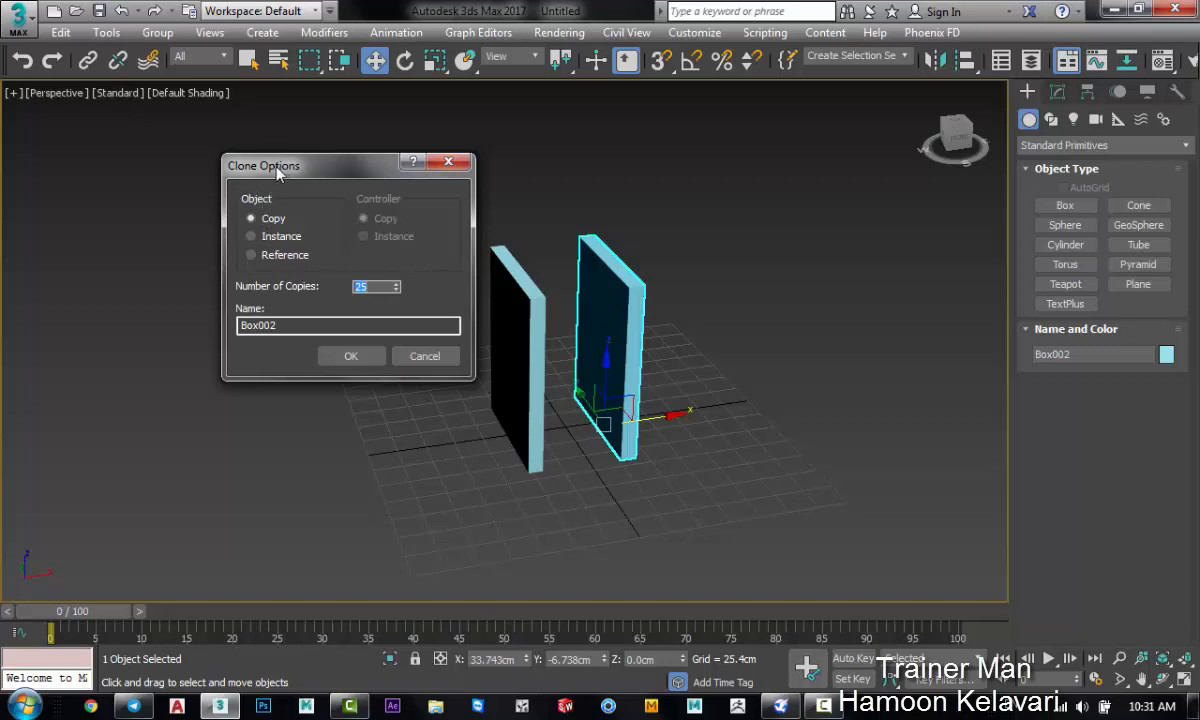
mouse_move(350, 196)
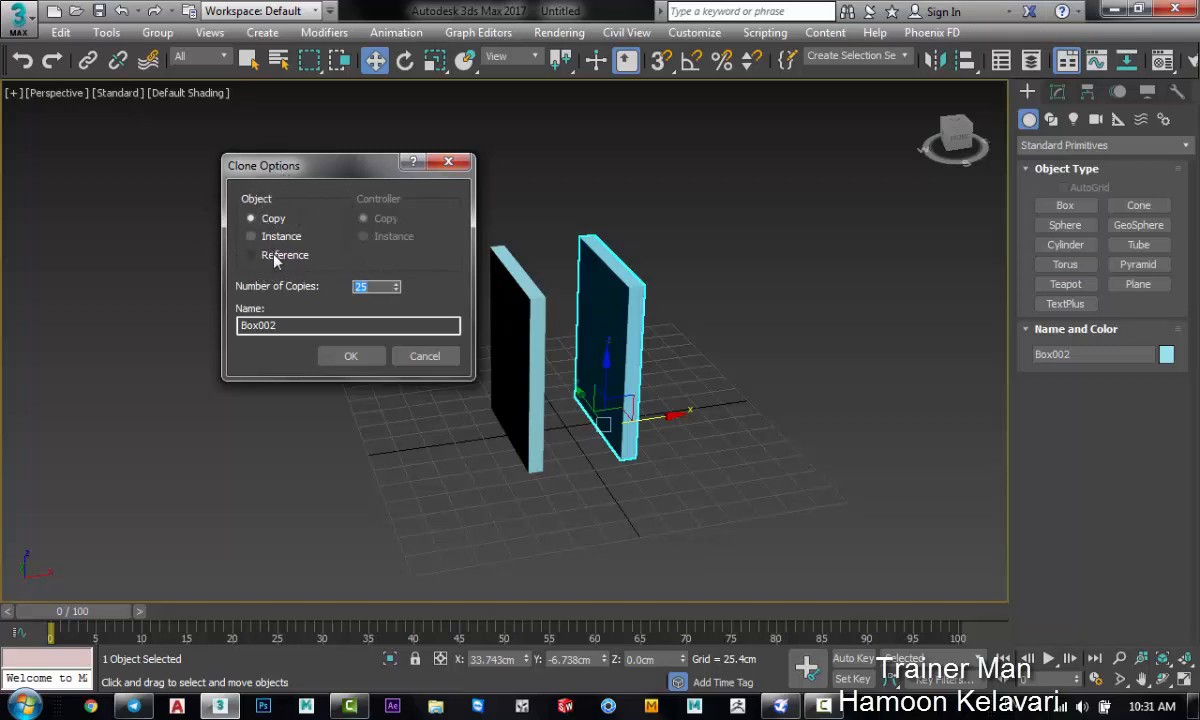
click(251, 236)
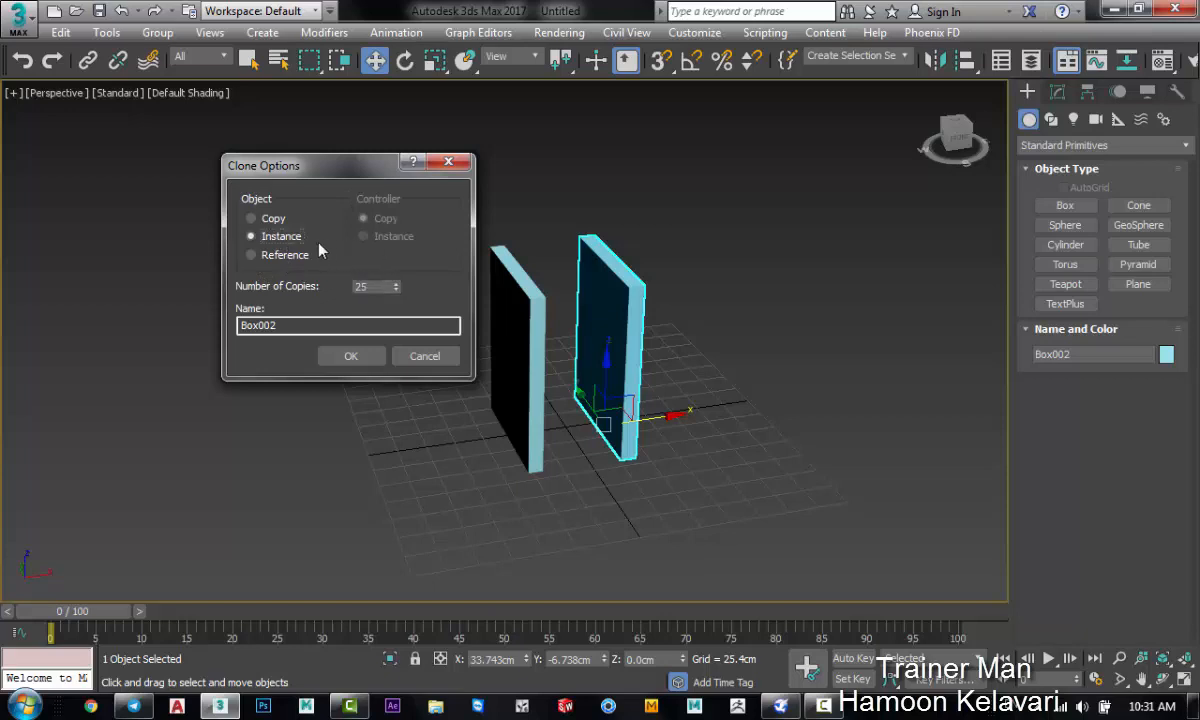
mouse_move(517, 263)
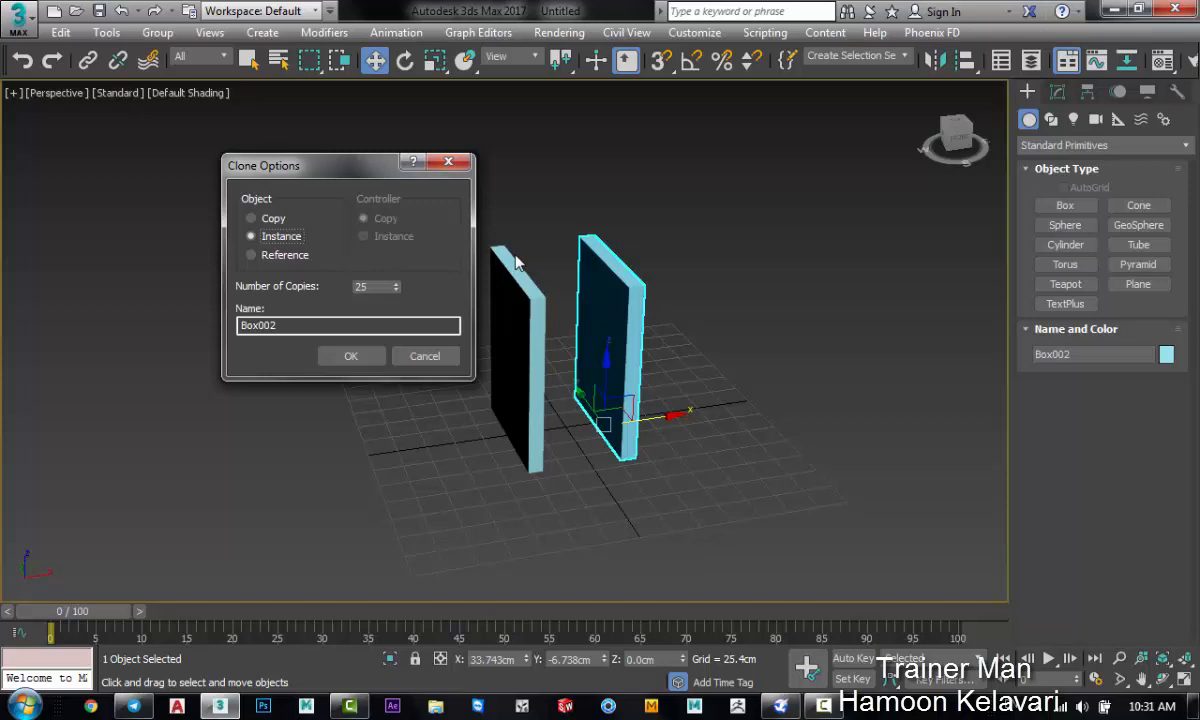
mouse_move(438, 306)
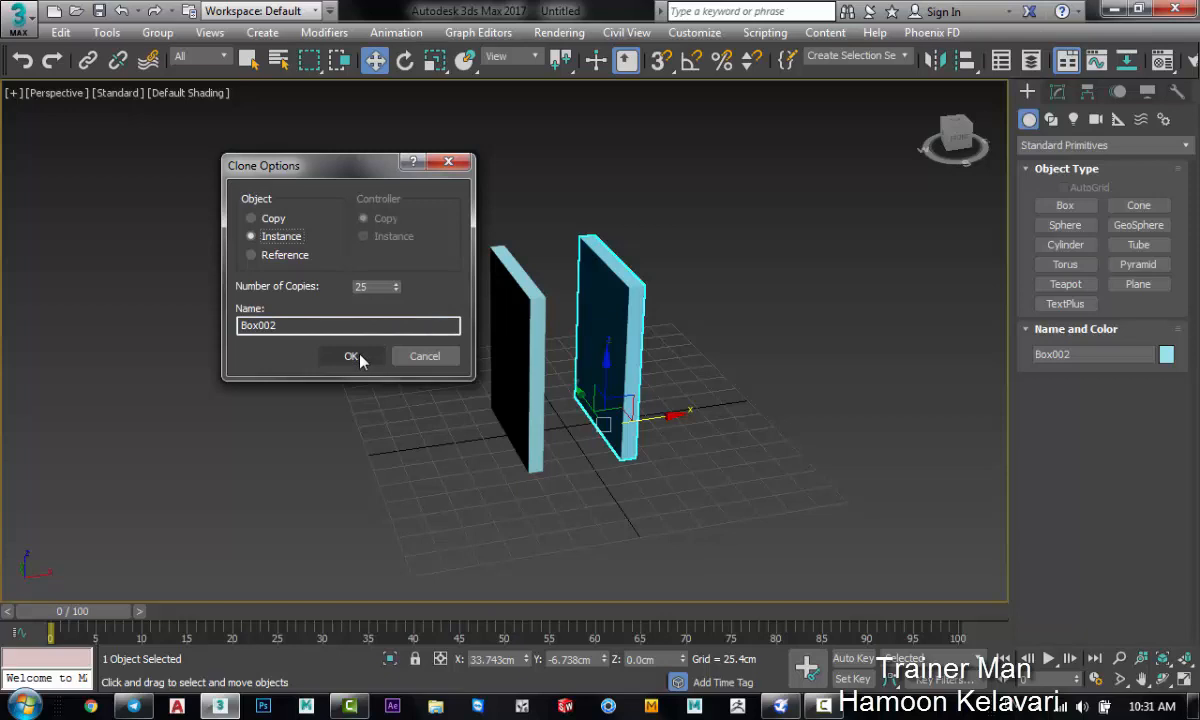
click(351, 357)
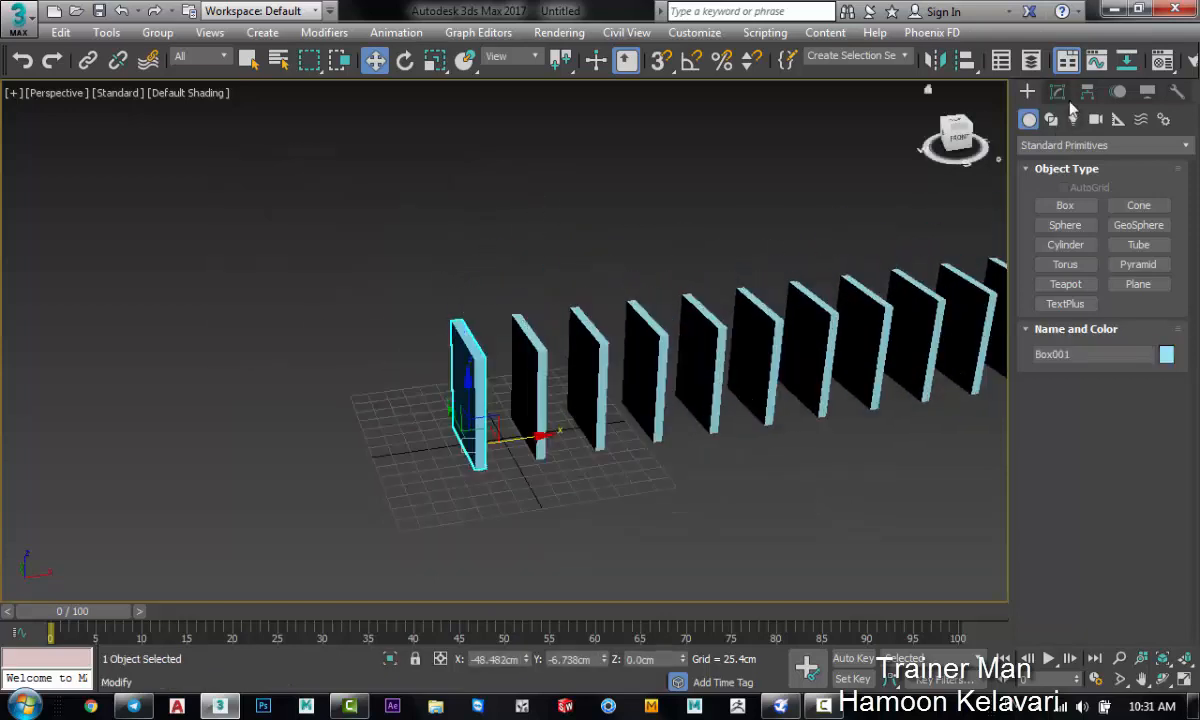
Step: Open Box001's parameters in the Modify panel, currently about 118 × 13 × 158 cm
click(1057, 91)
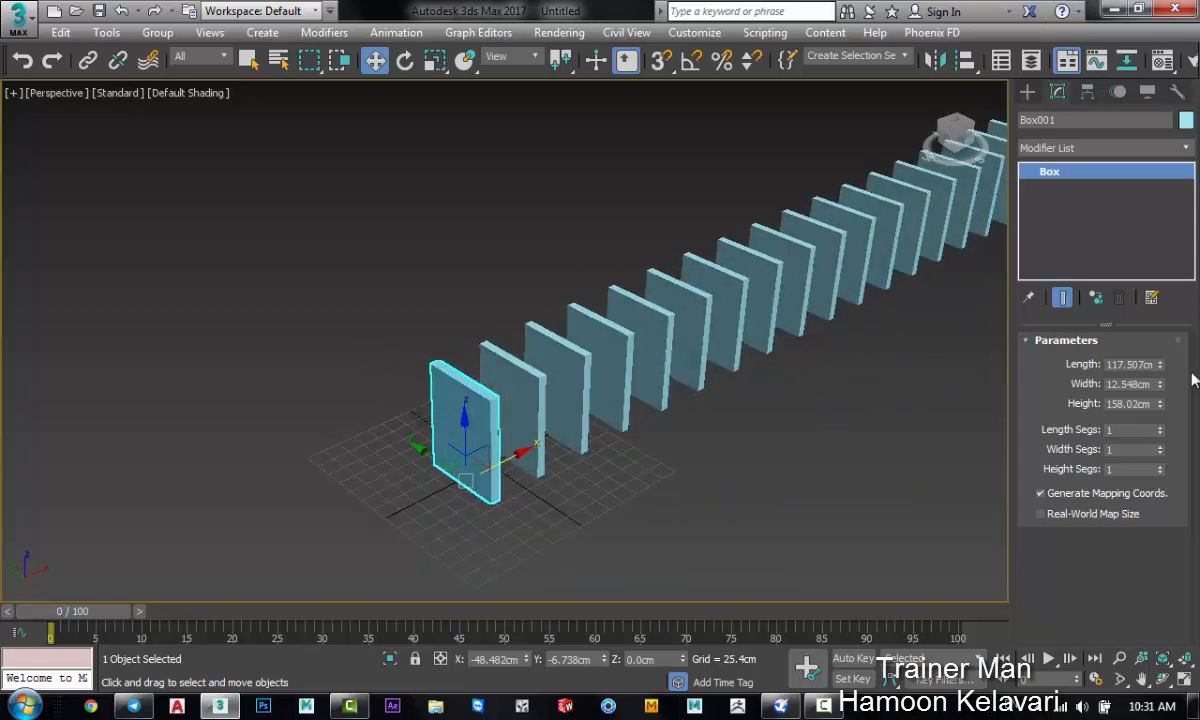
mouse_move(800, 315)
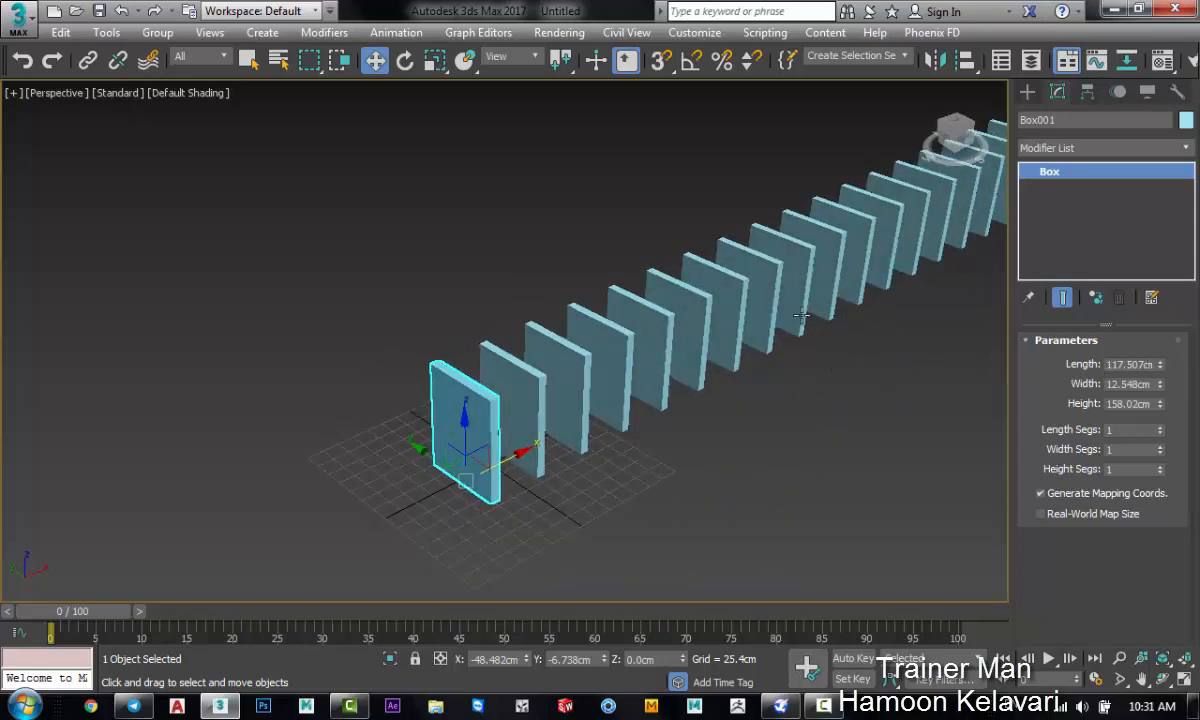
mouse_move(455, 387)
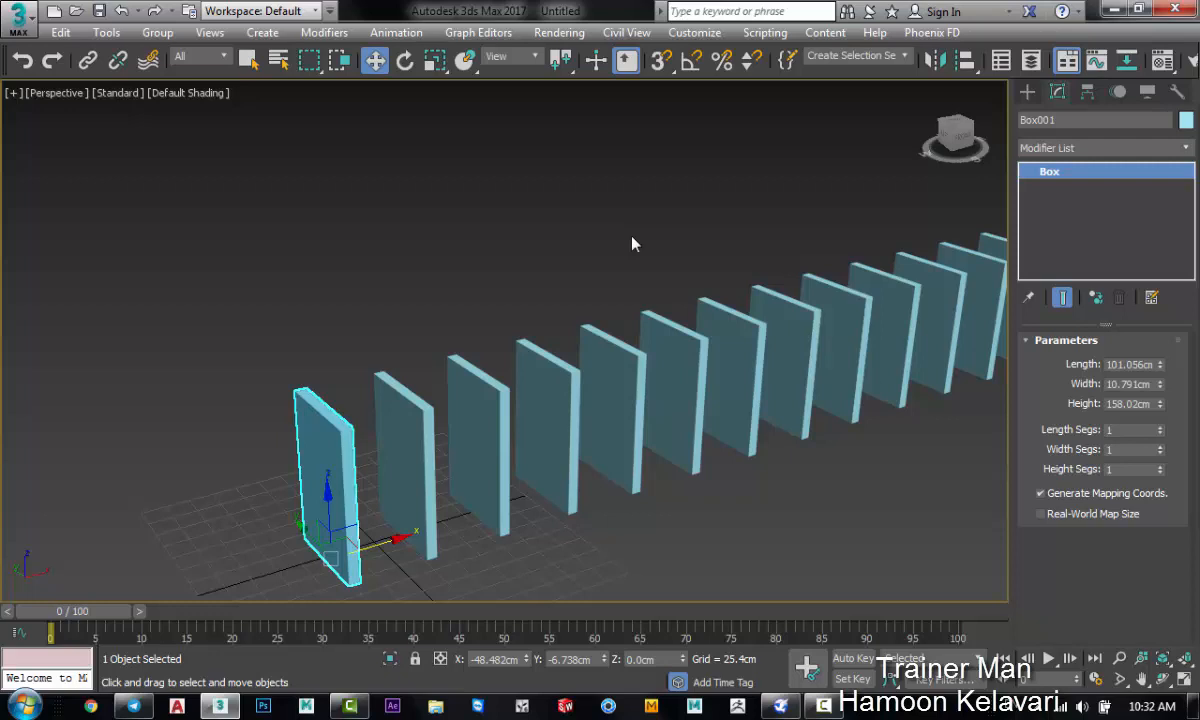
mouse_move(318, 462)
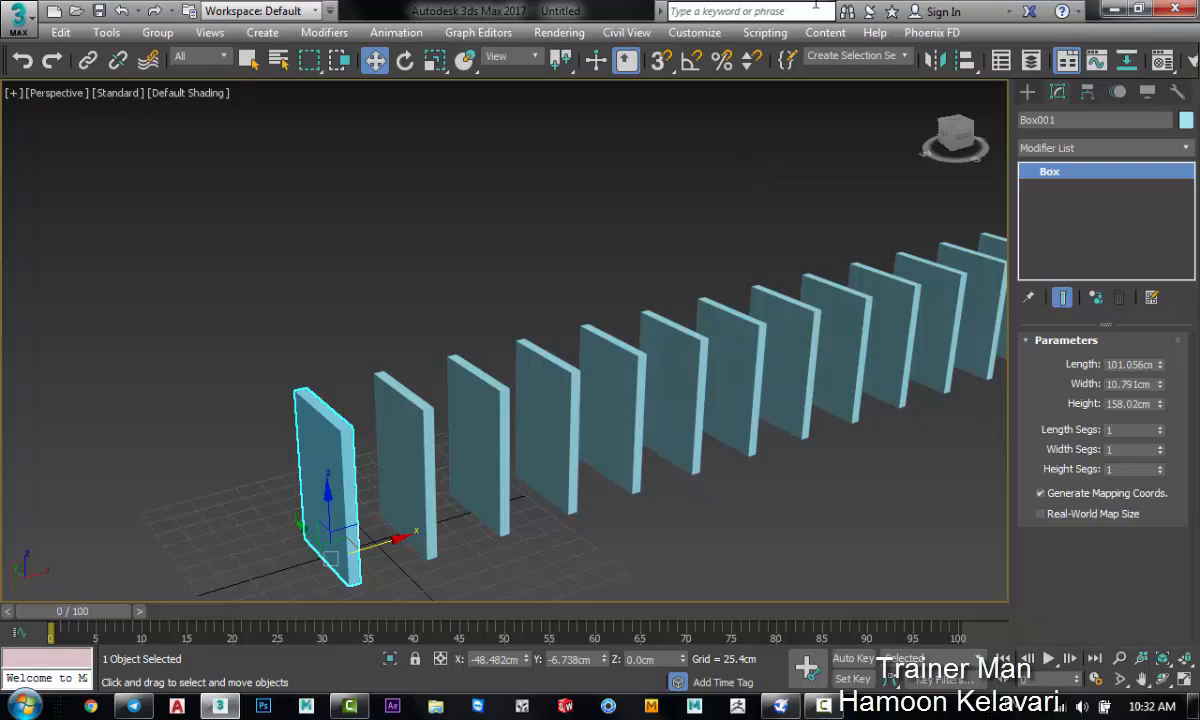
Step: Add MassFX Rigid Body to the front domino and set its type to Static
click(1100, 147)
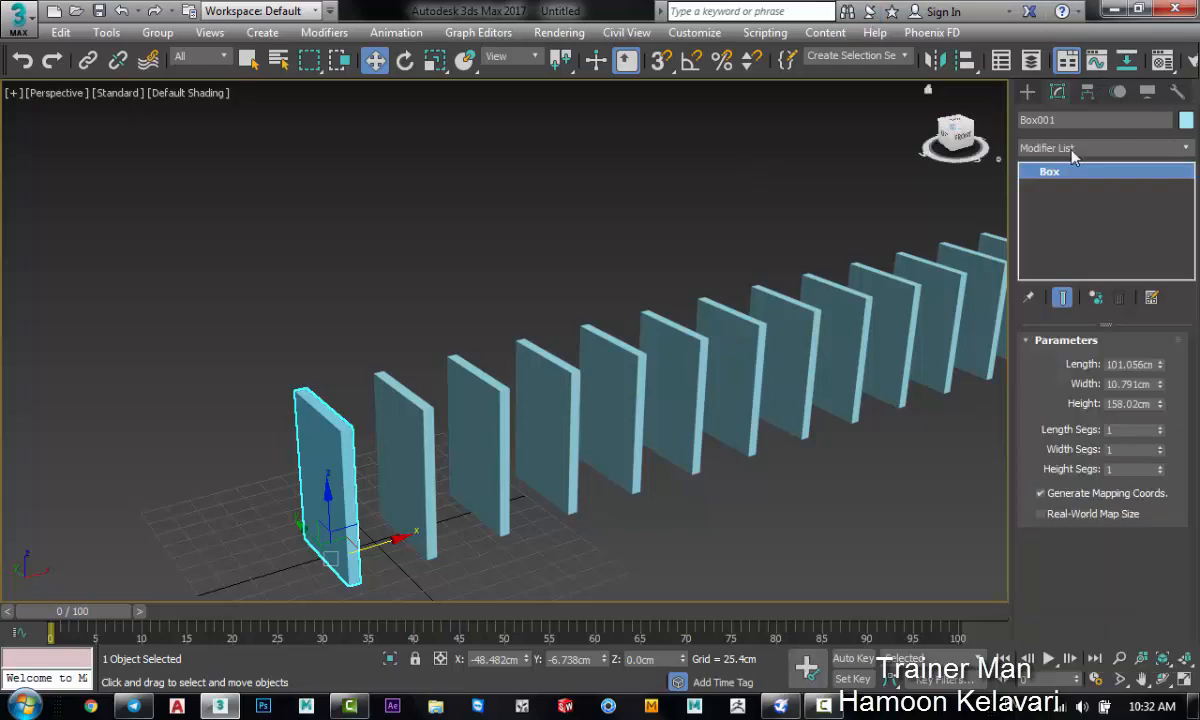
mouse_move(1045, 148)
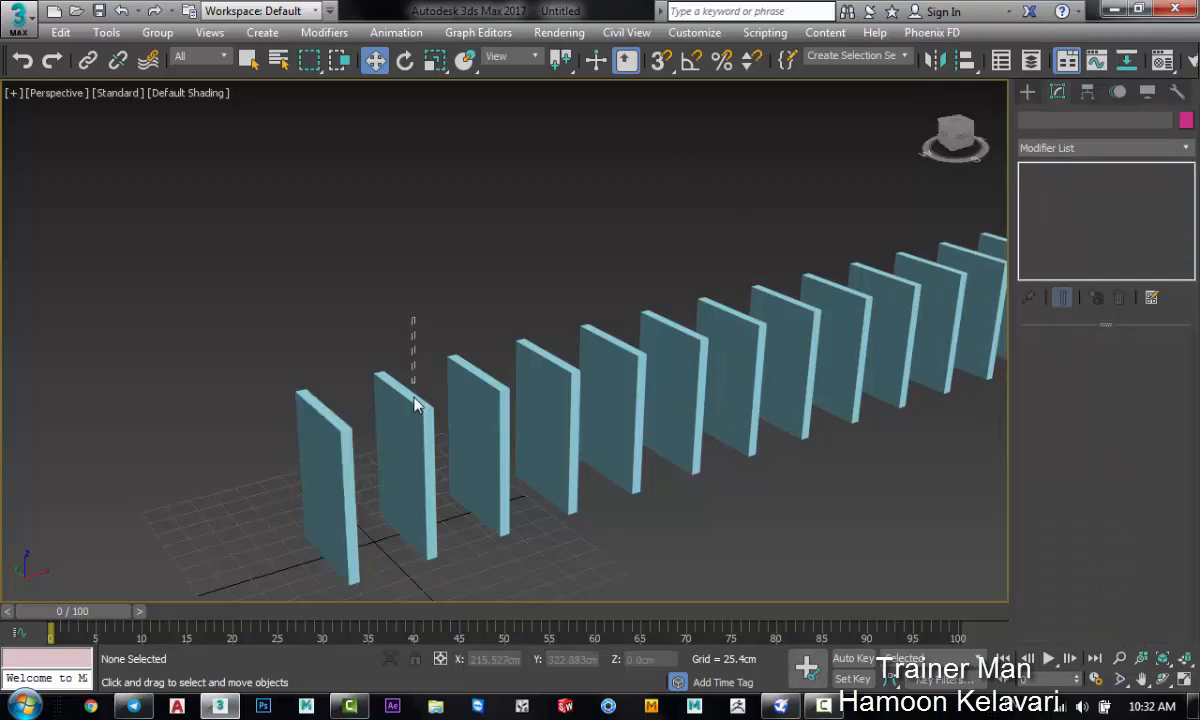
click(545, 430)
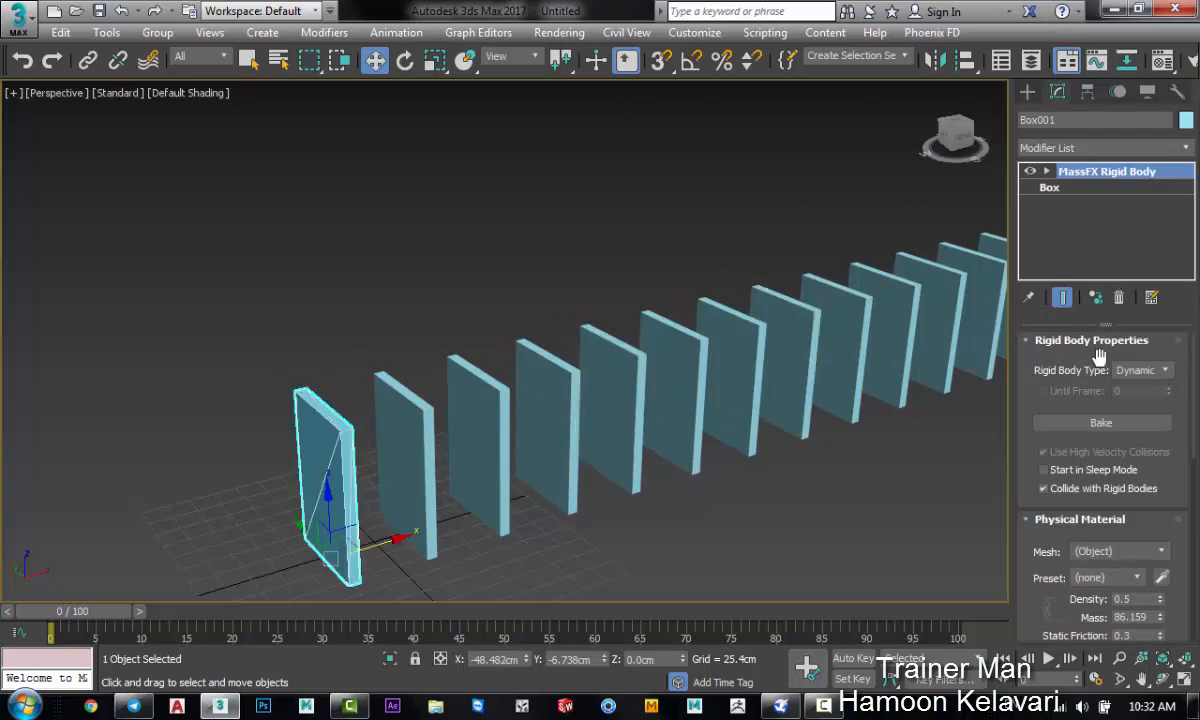
mouse_move(1095, 358)
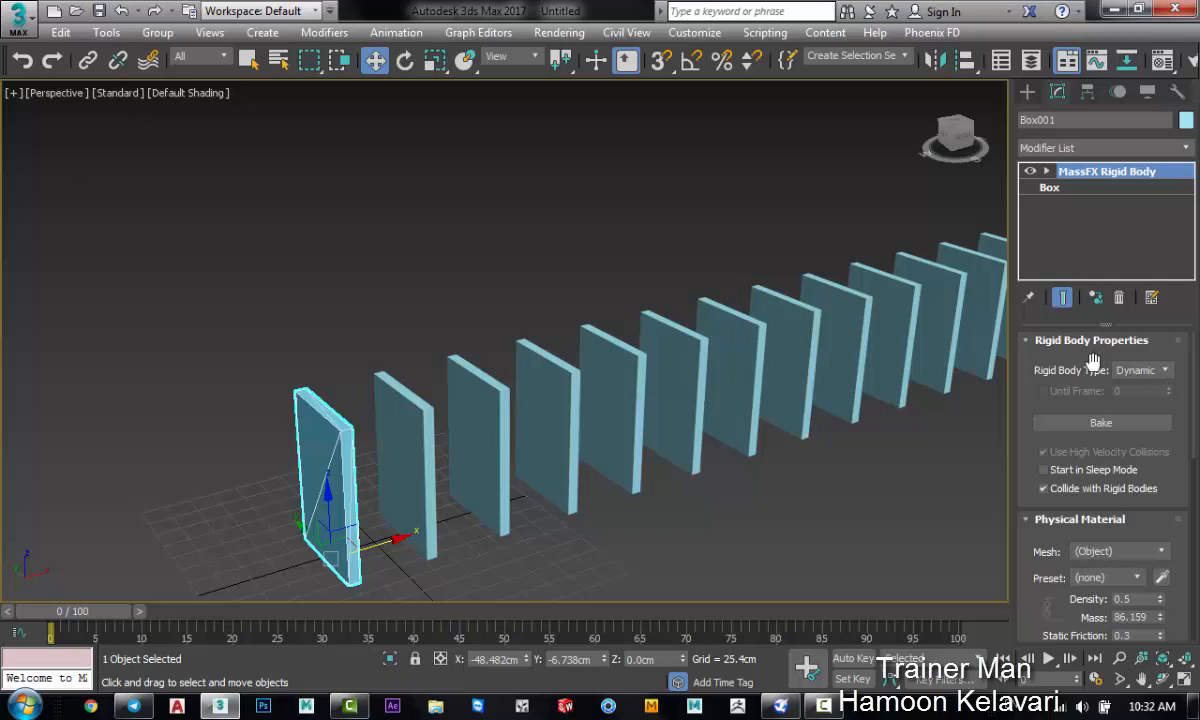
mouse_move(1148, 378)
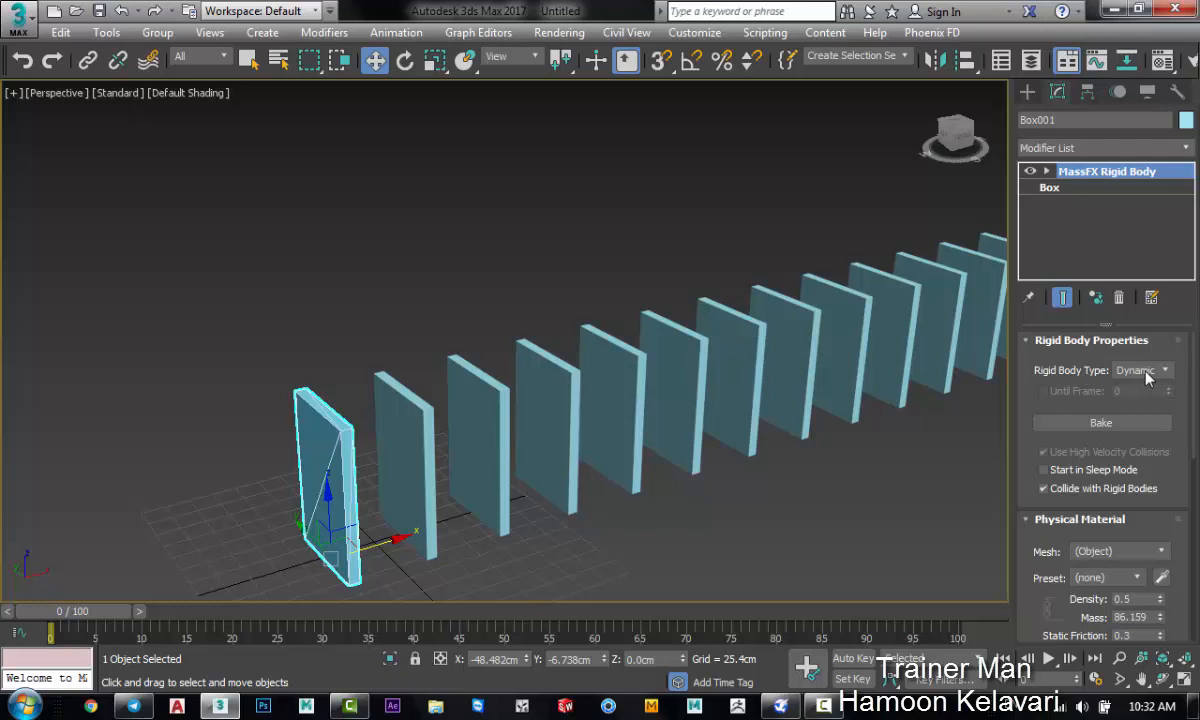
click(1140, 370)
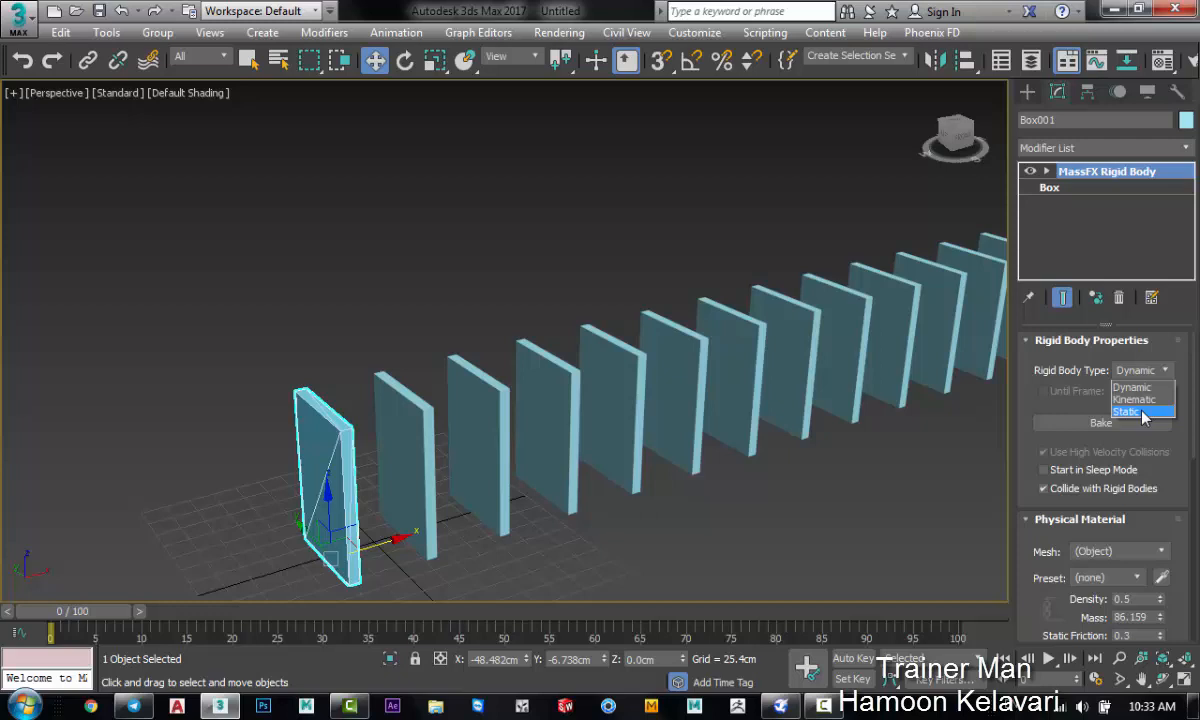
click(1129, 412)
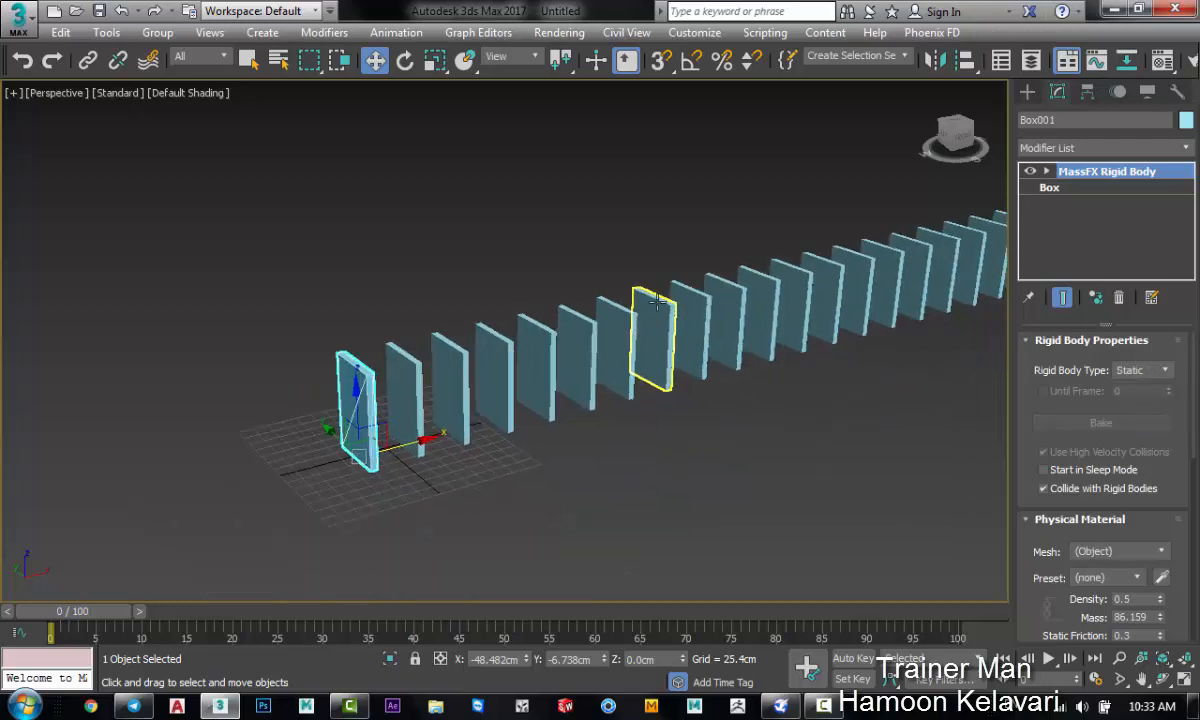
click(680, 240)
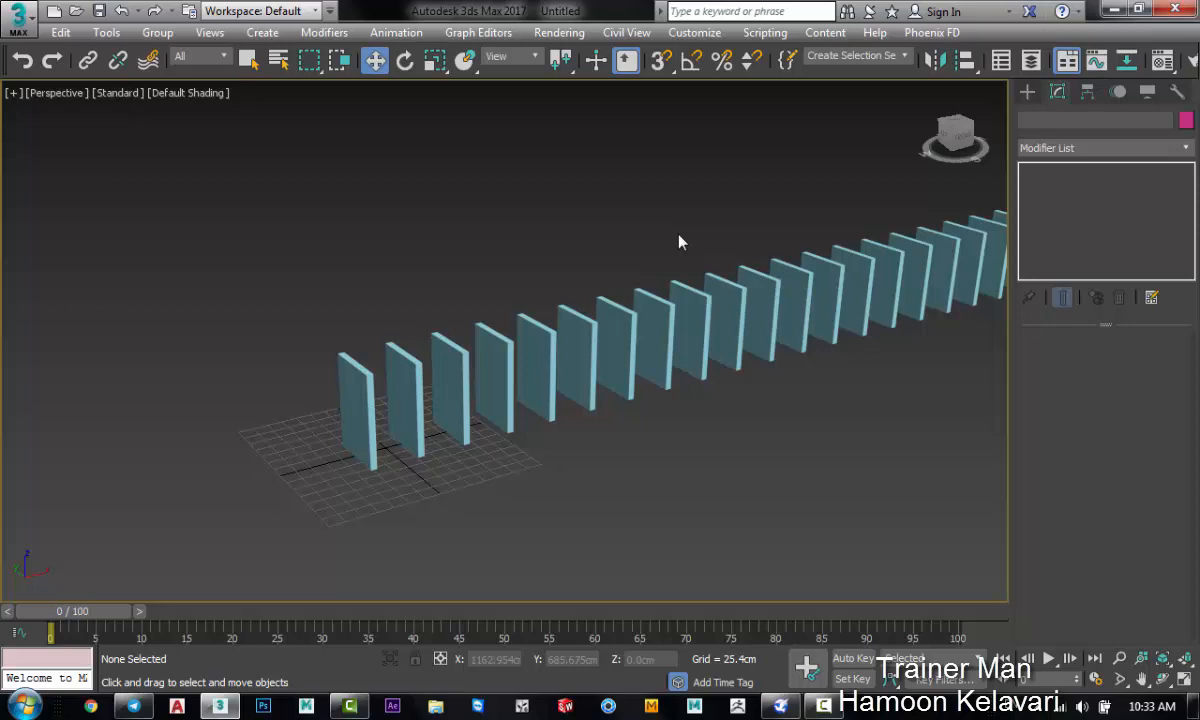
mouse_move(378, 317)
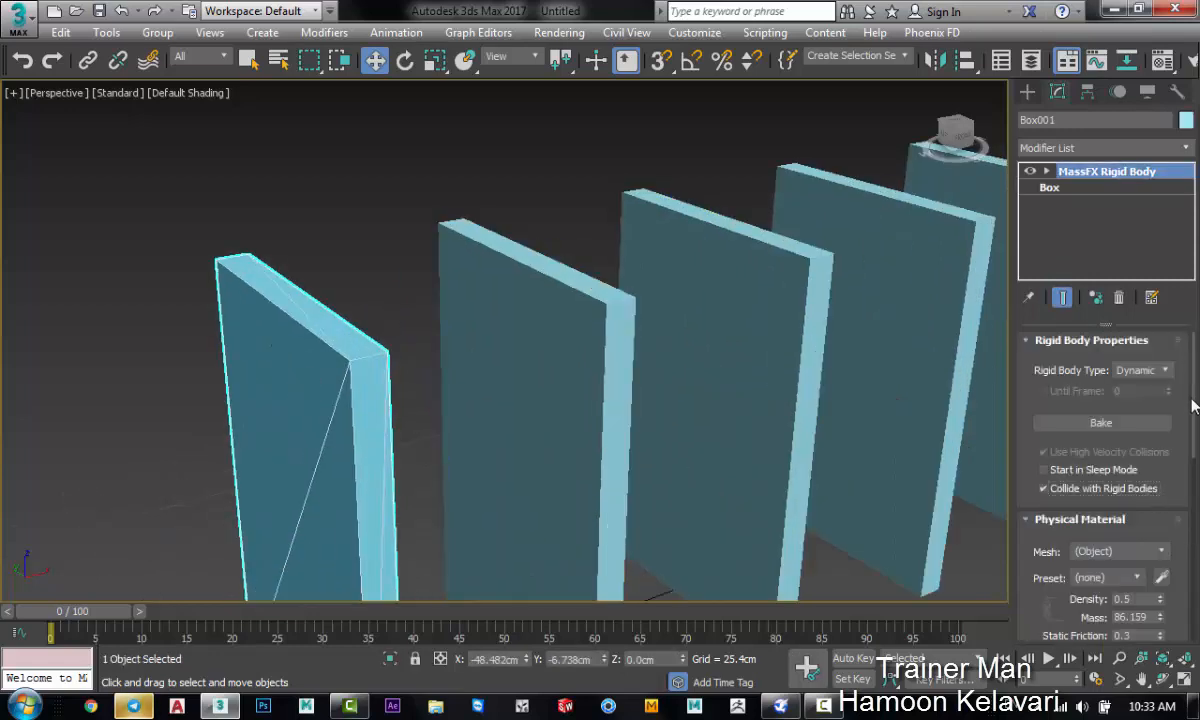
Step: Scroll to Physical Shapes and change the domino's collision Shape Type
scroll(down, 3)
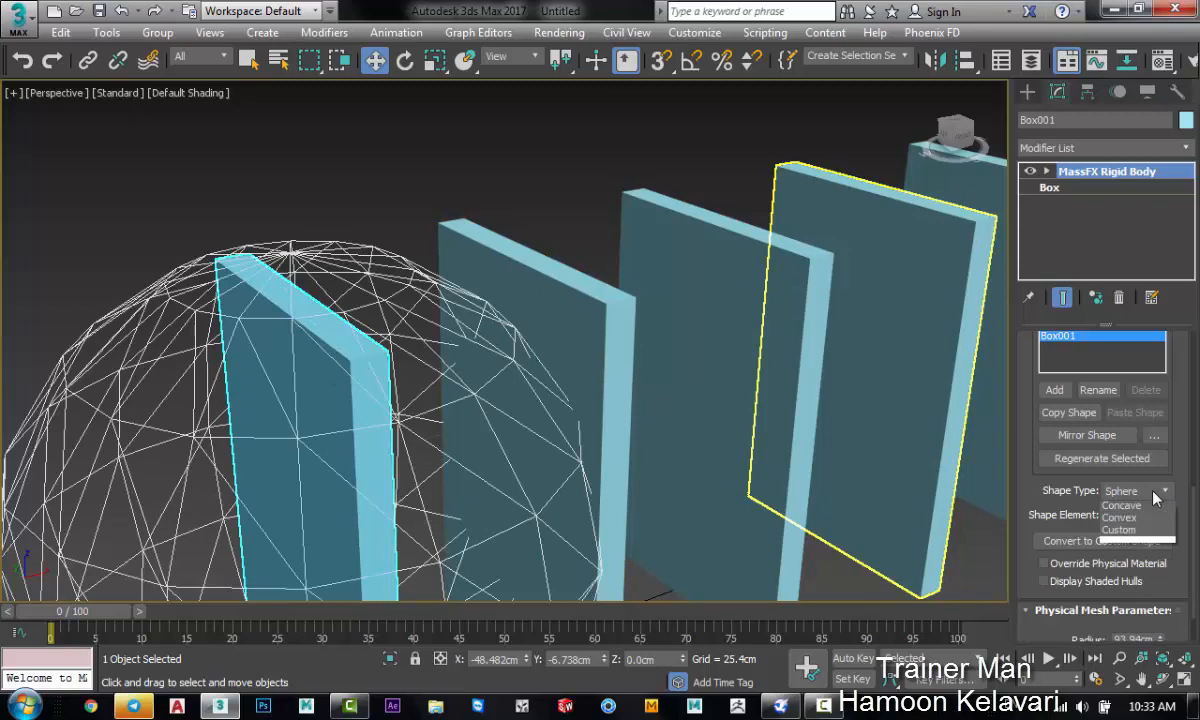
click(1162, 490)
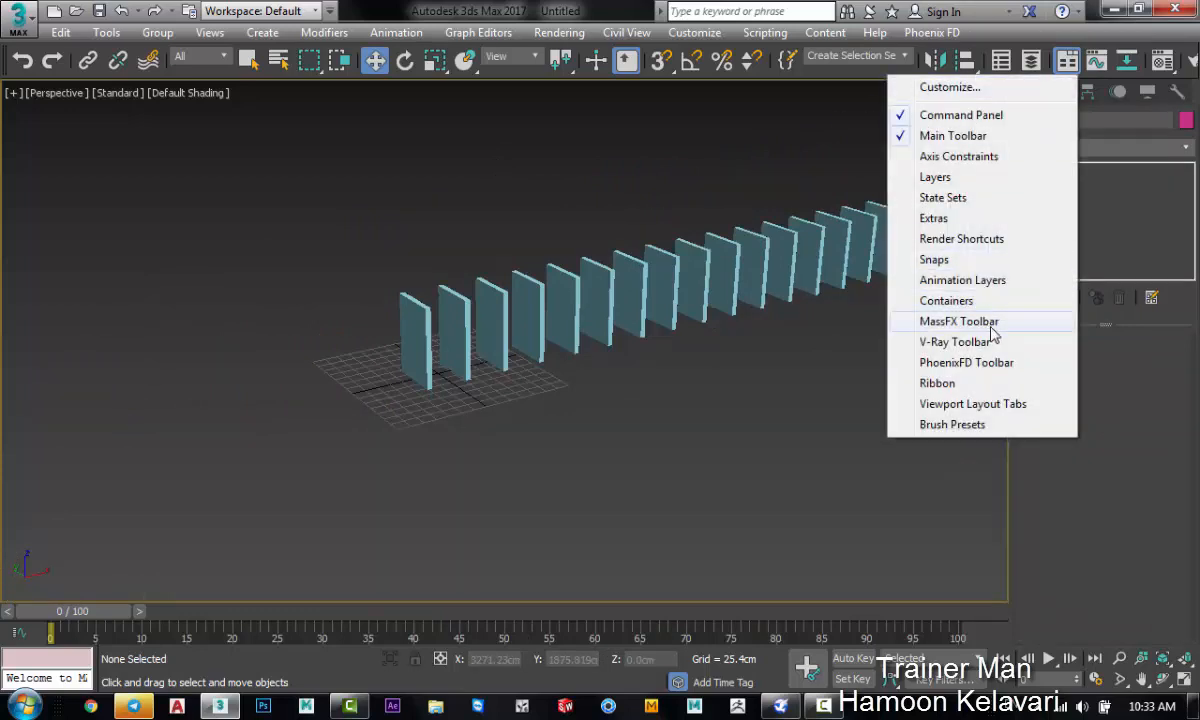
Step: Show the MassFX toolbar, run the simulation, then reset it to the first frame
click(958, 321)
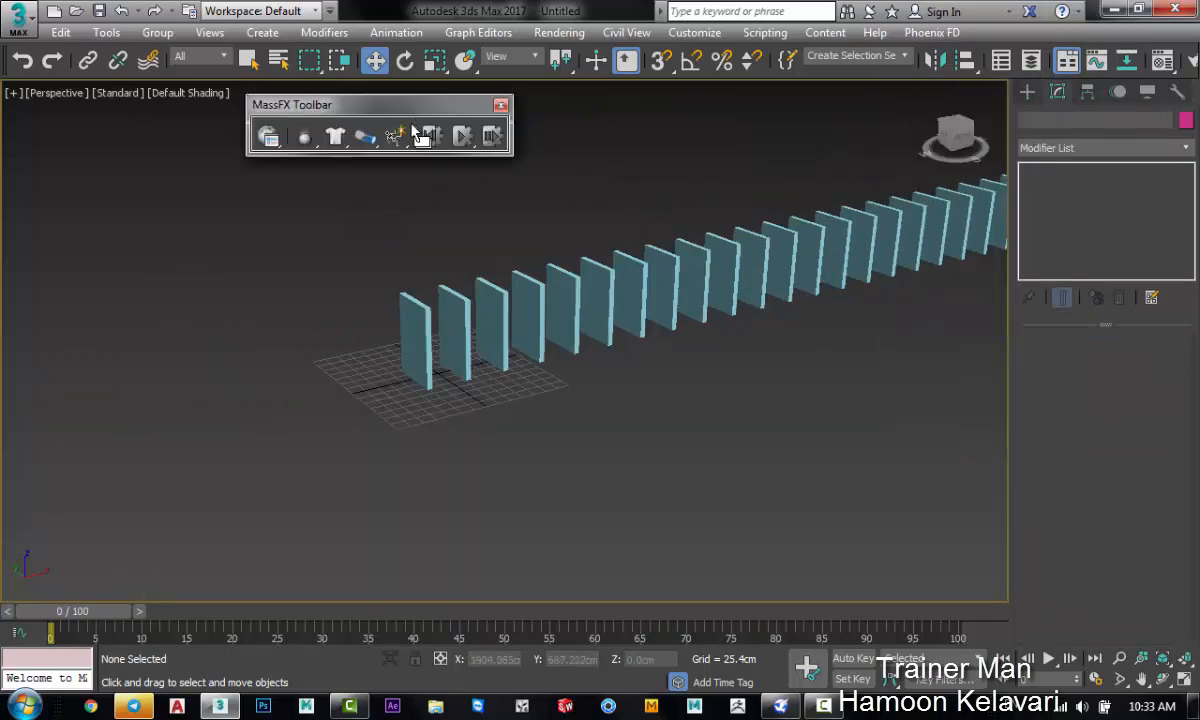
click(462, 137)
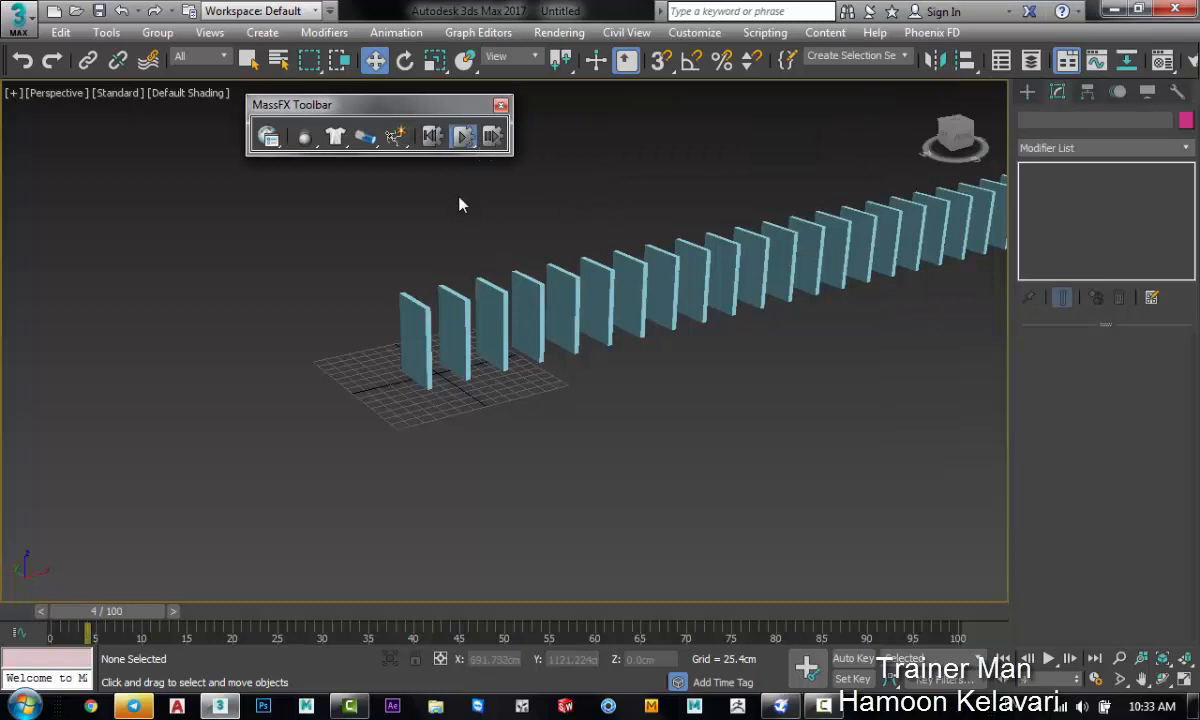
click(462, 136)
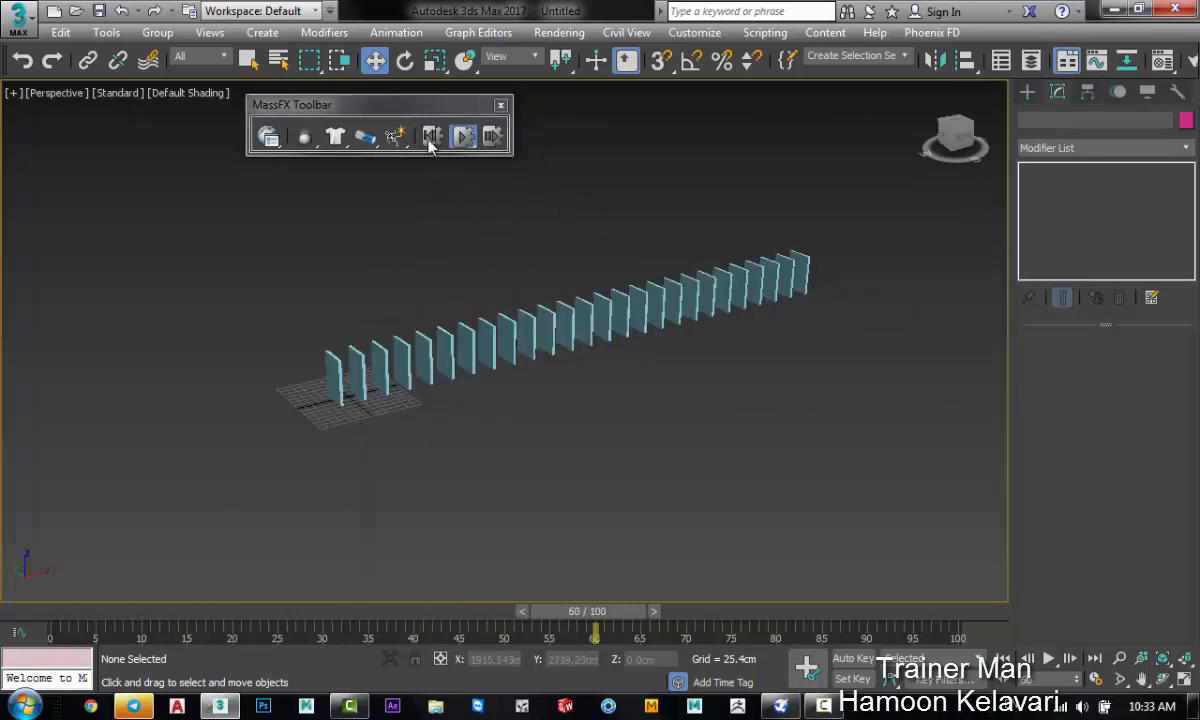
click(431, 136)
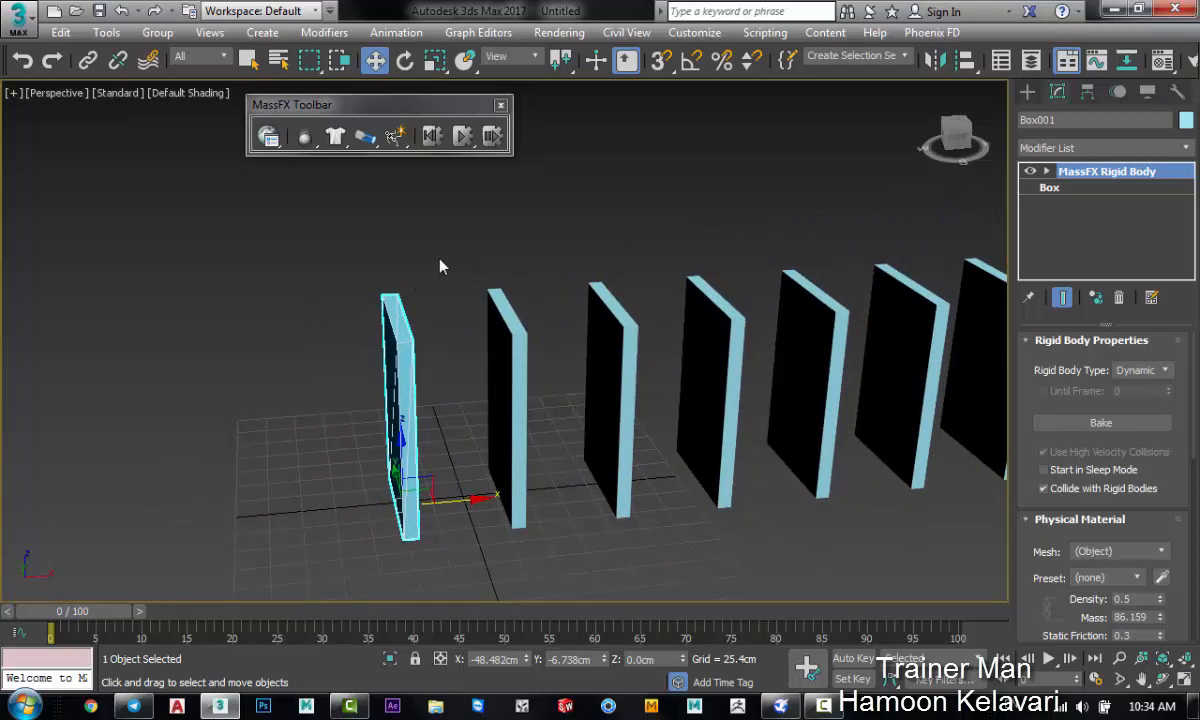
mouse_move(490, 244)
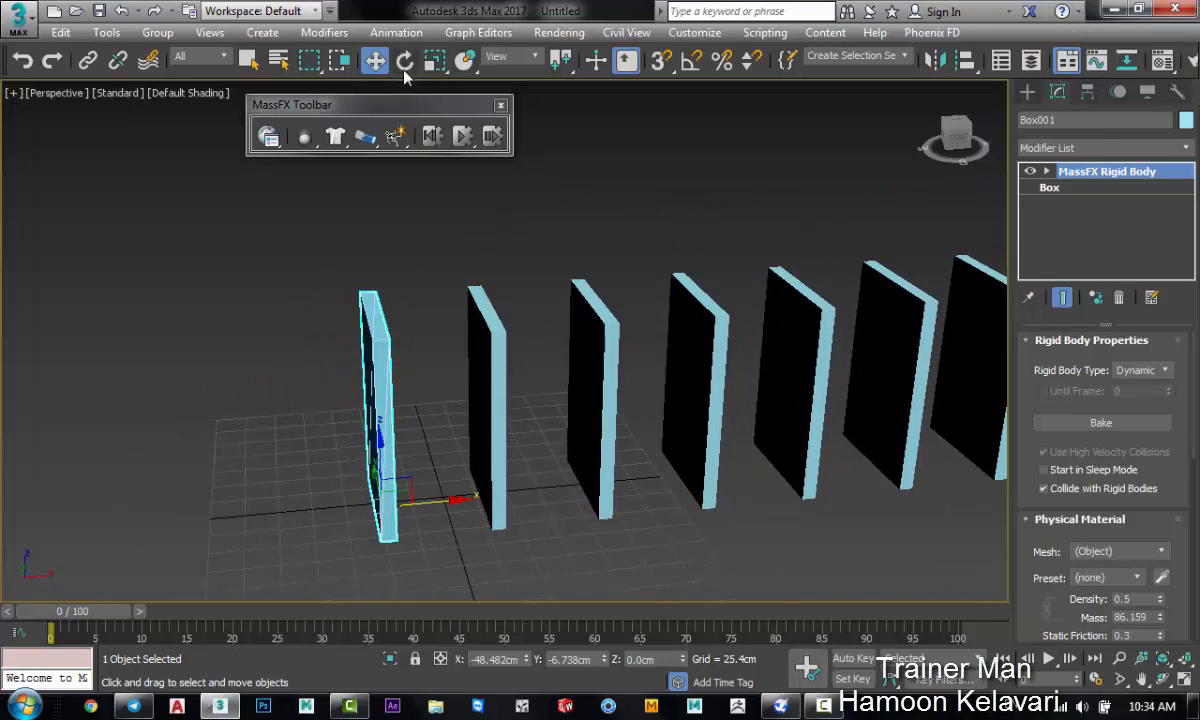
Step: Use Select and Rotate to tilt the front domino onto the second one
click(405, 61)
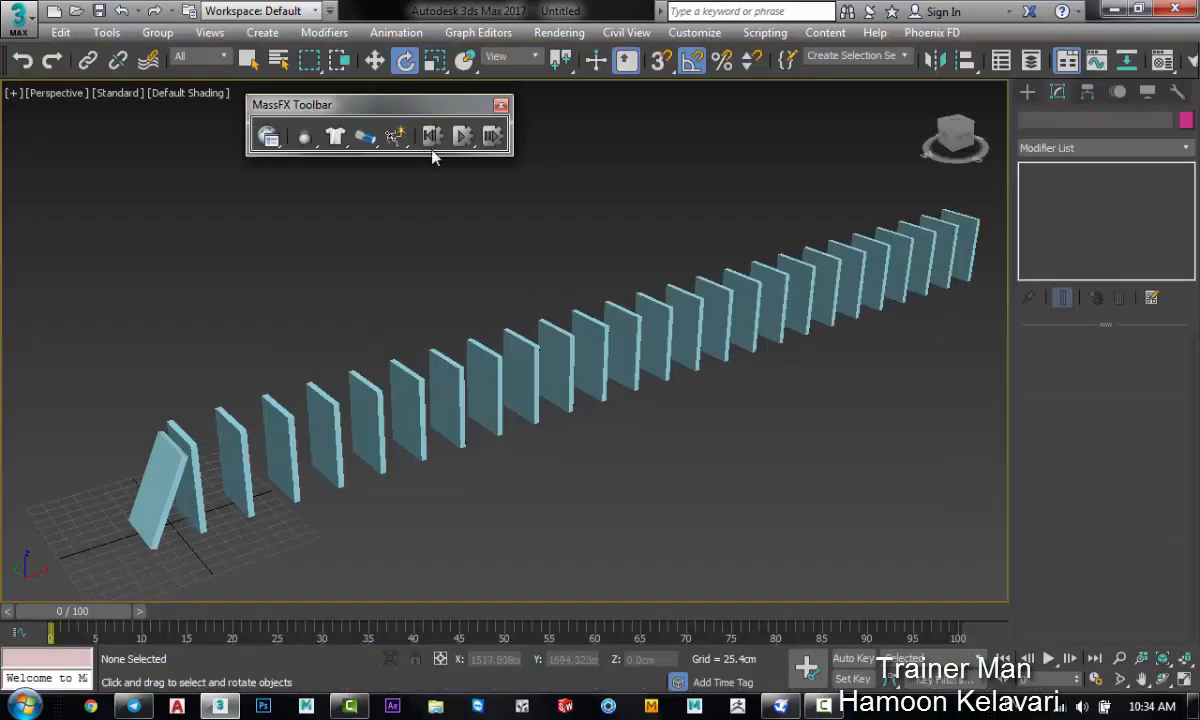
Step: Play the MassFX simulation until the whole row lies toppled at frame 100
click(462, 136)
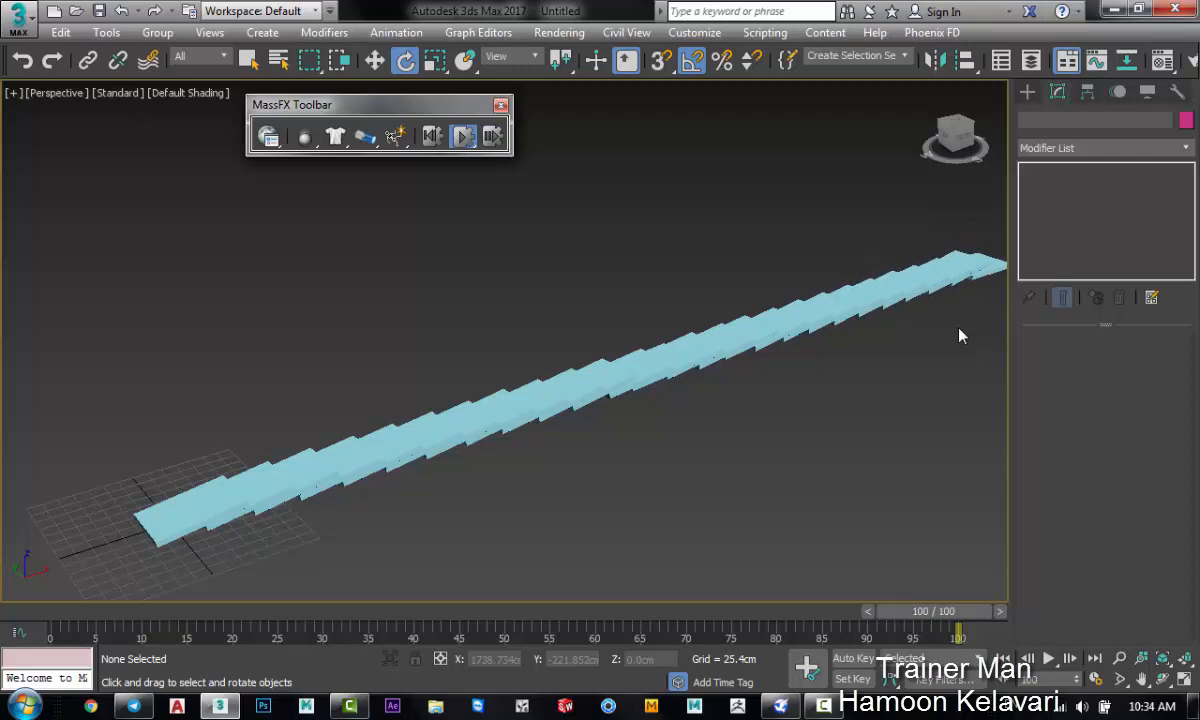
mouse_move(610, 300)
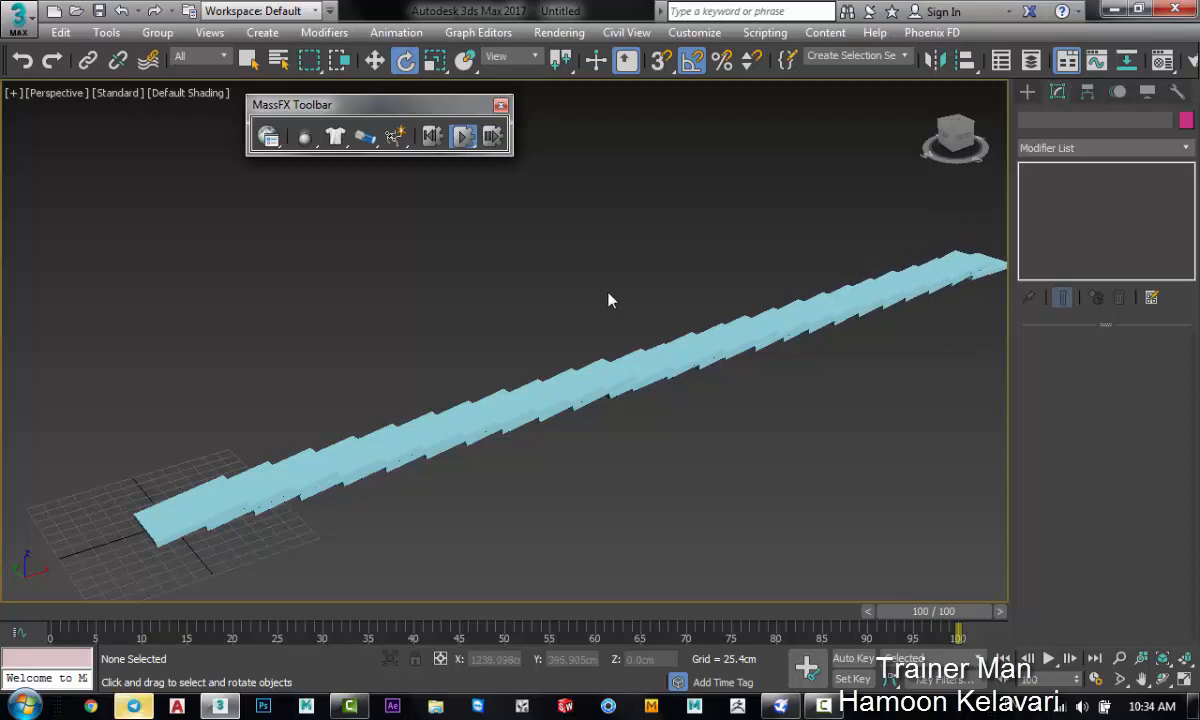
mouse_move(649, 248)
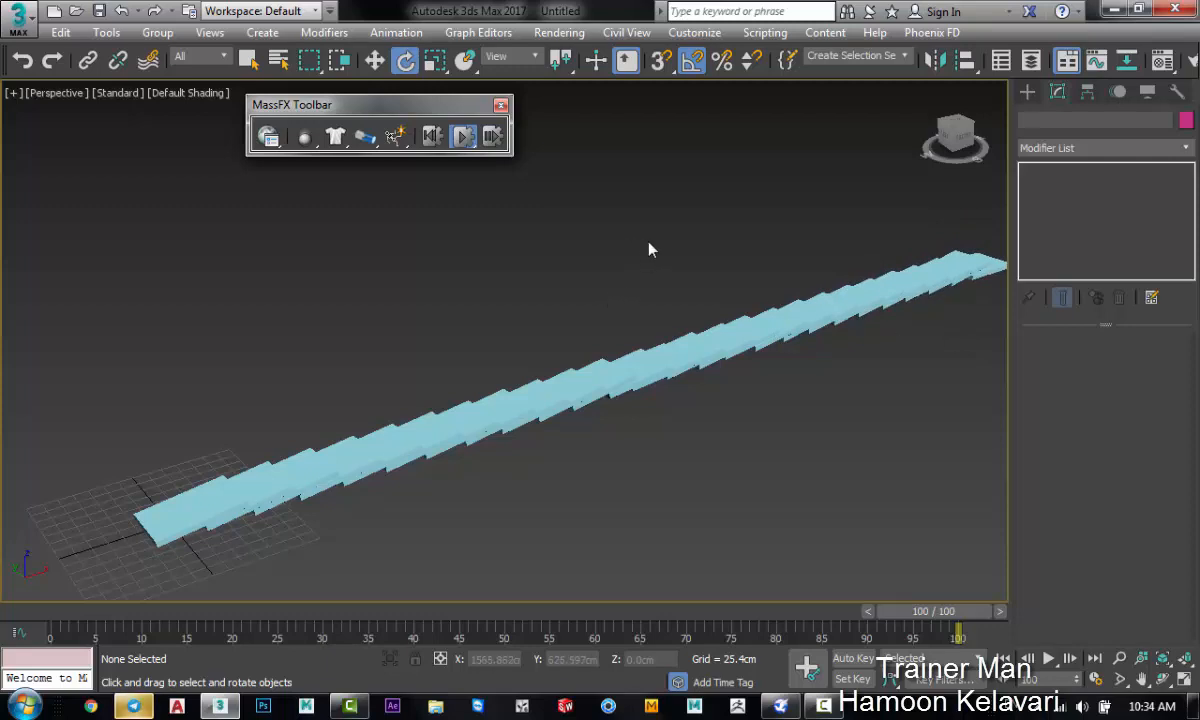
mouse_move(444, 183)
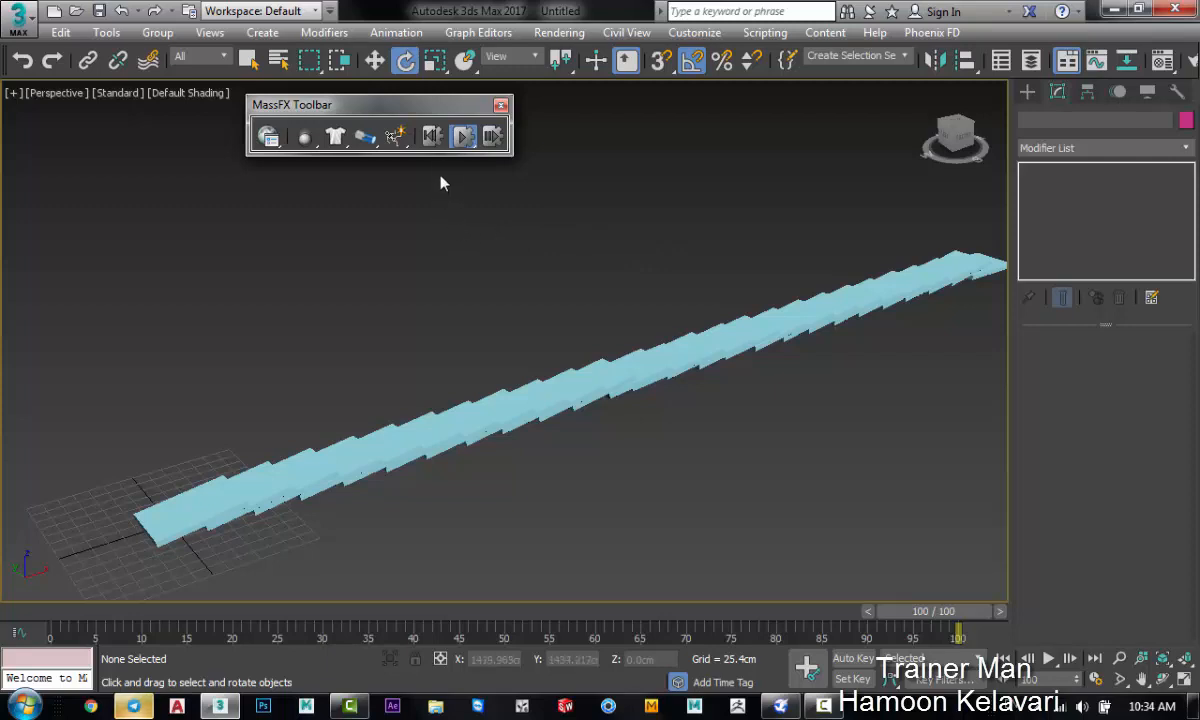